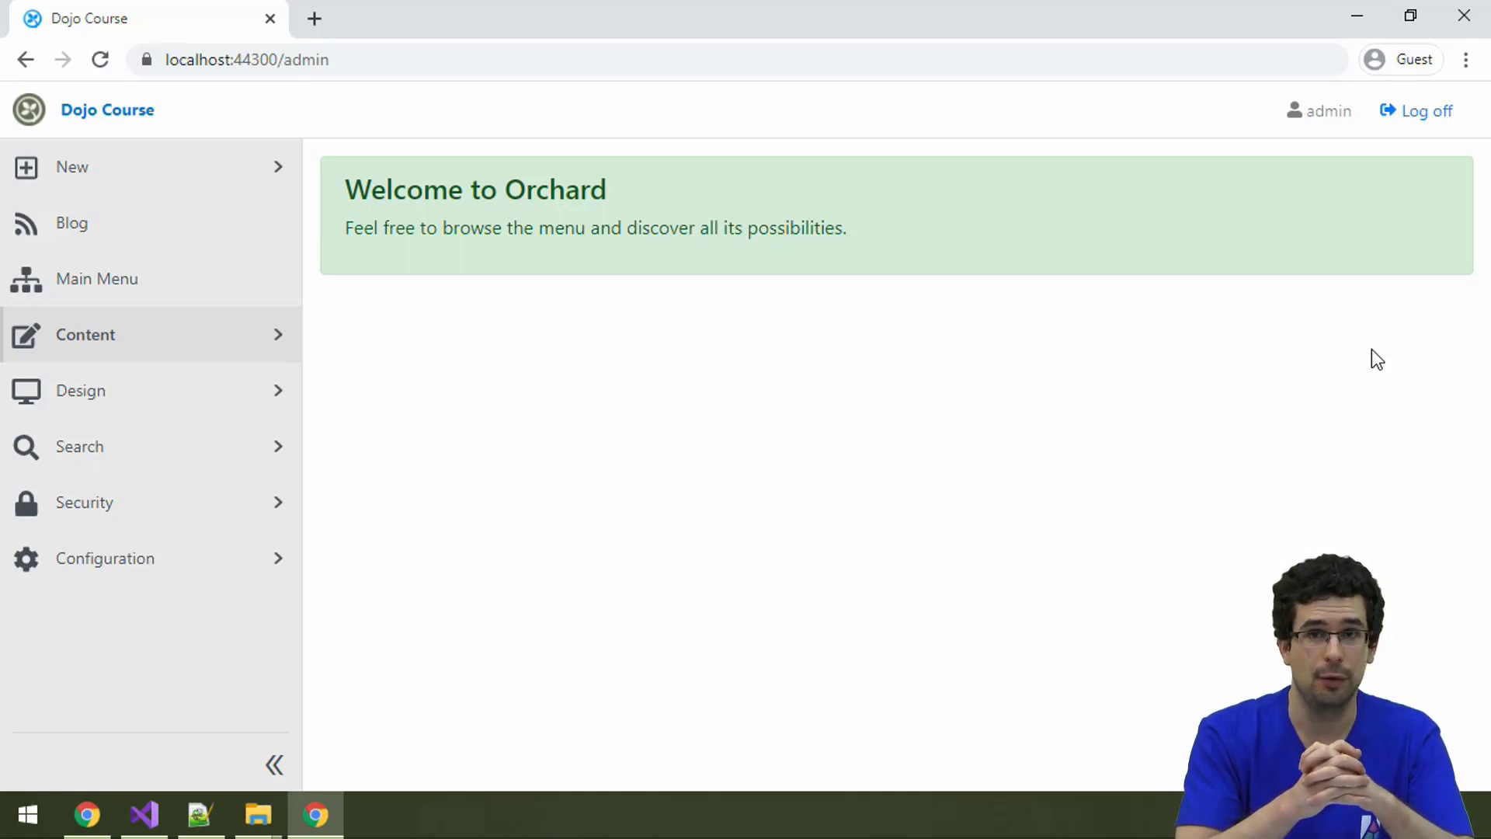
{"action": "mouse_move", "coordinate": [863, 377]}
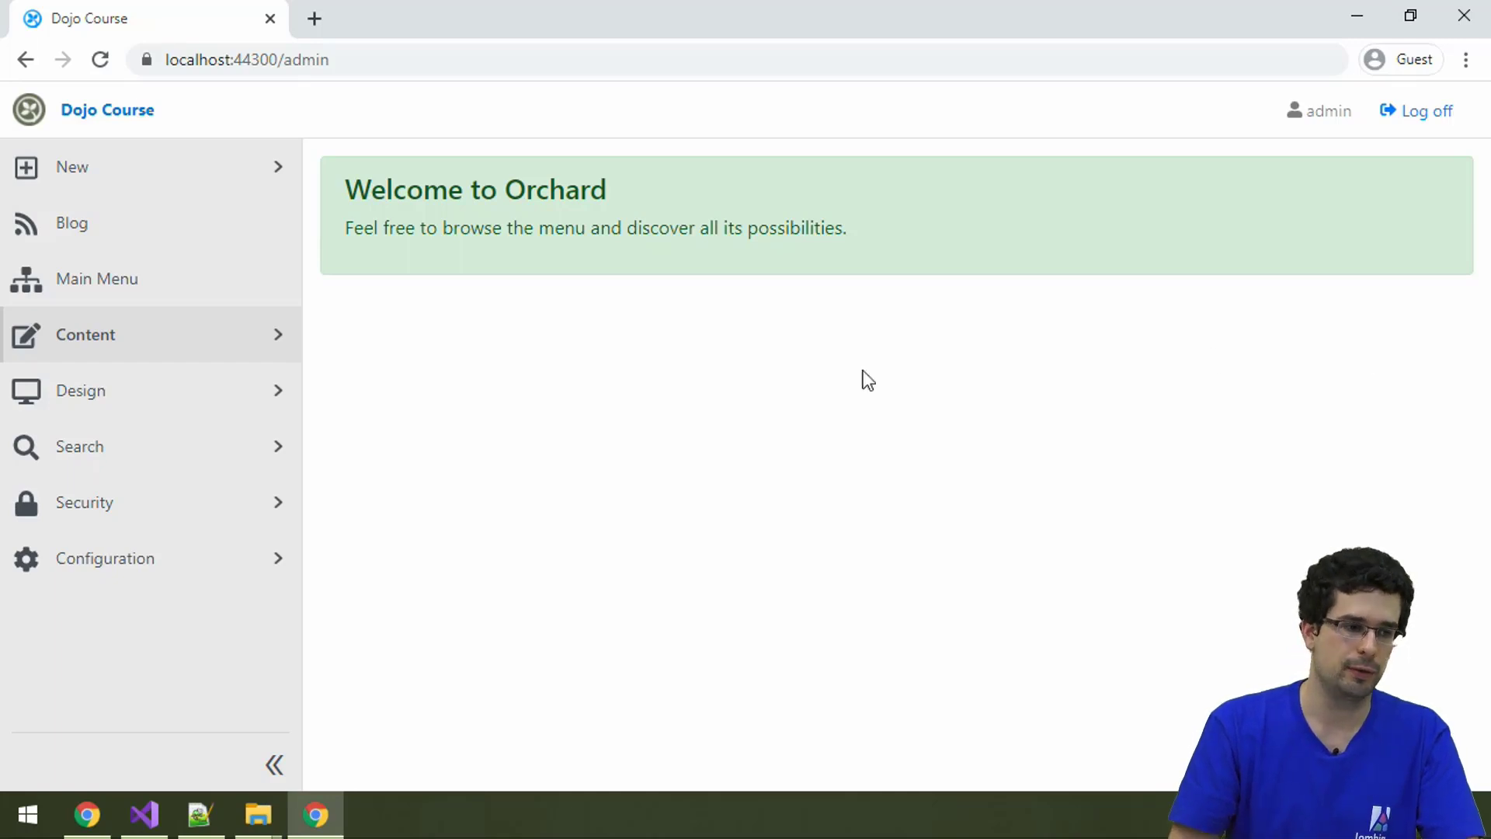
{"action": "mouse_move", "coordinate": [241, 447]}
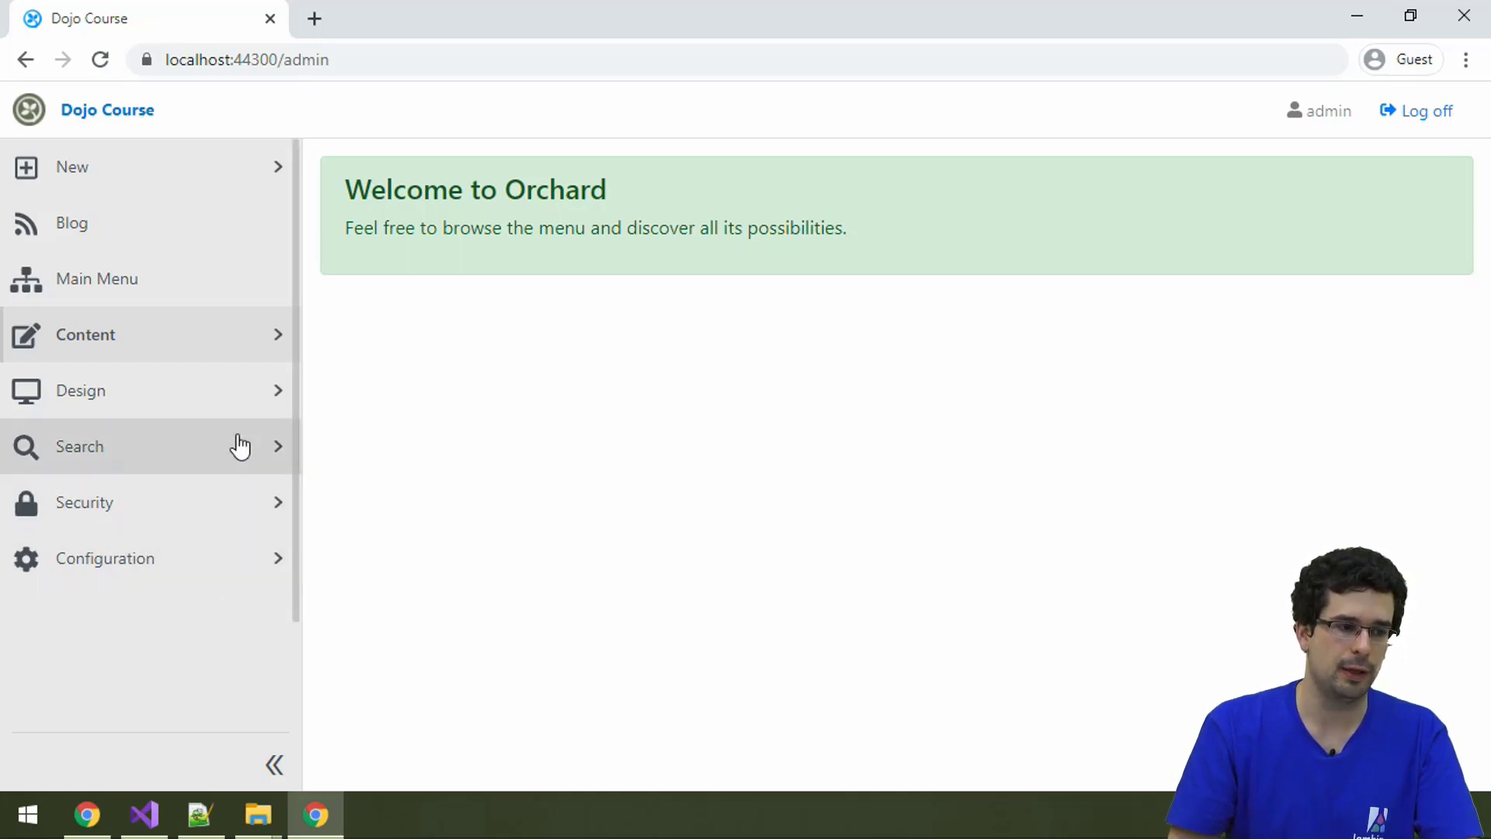
{"action": "mouse_move", "coordinate": [167, 230]}
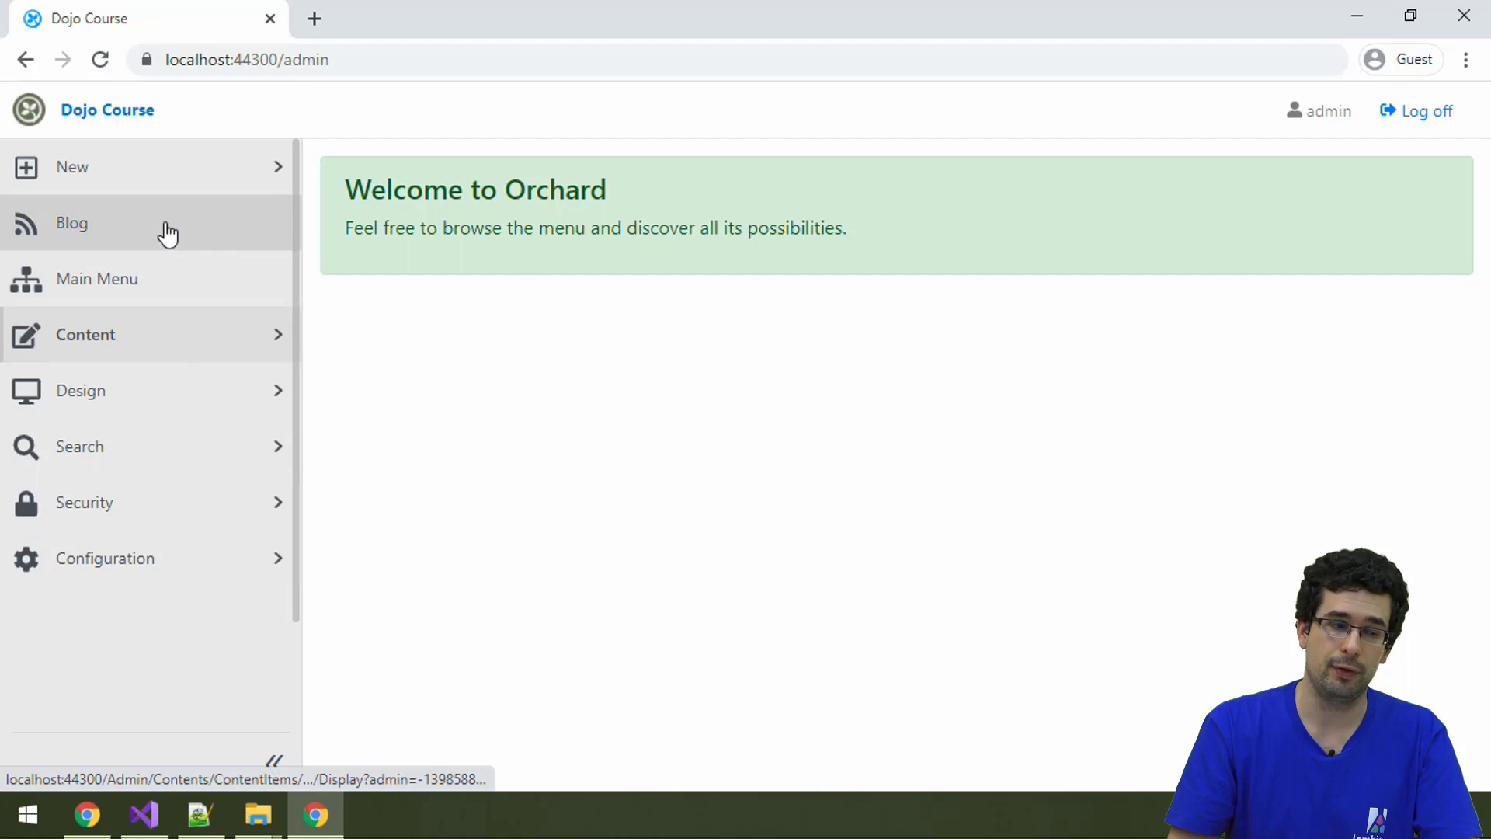
{"action": "mouse_move", "coordinate": [236, 293]}
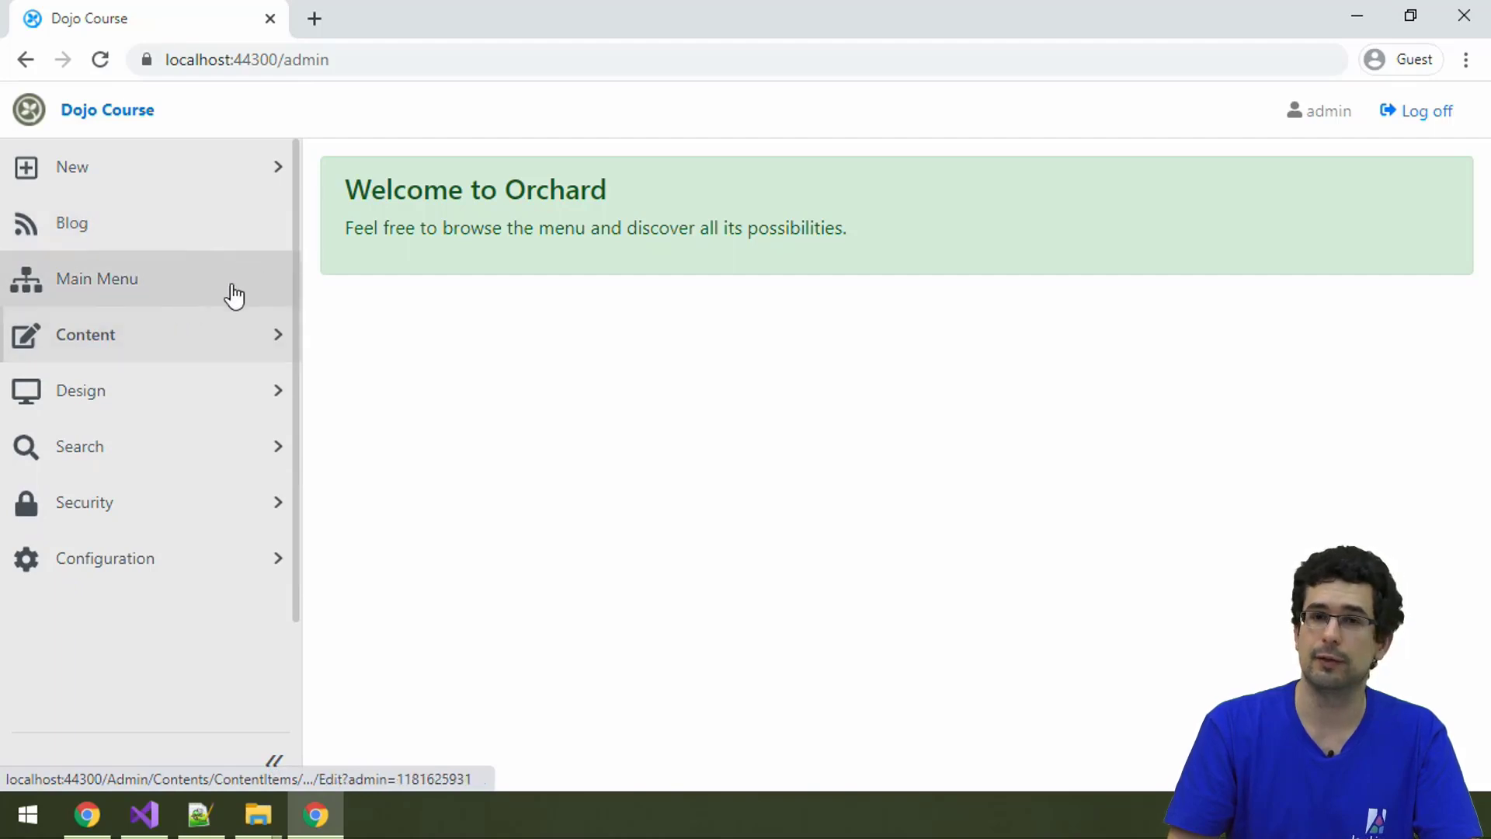
Step: Expand the Configuration section of the admin sidebar to show Settings, Admin Menus and Features
{"action": "left_click", "coordinate": [85, 336]}
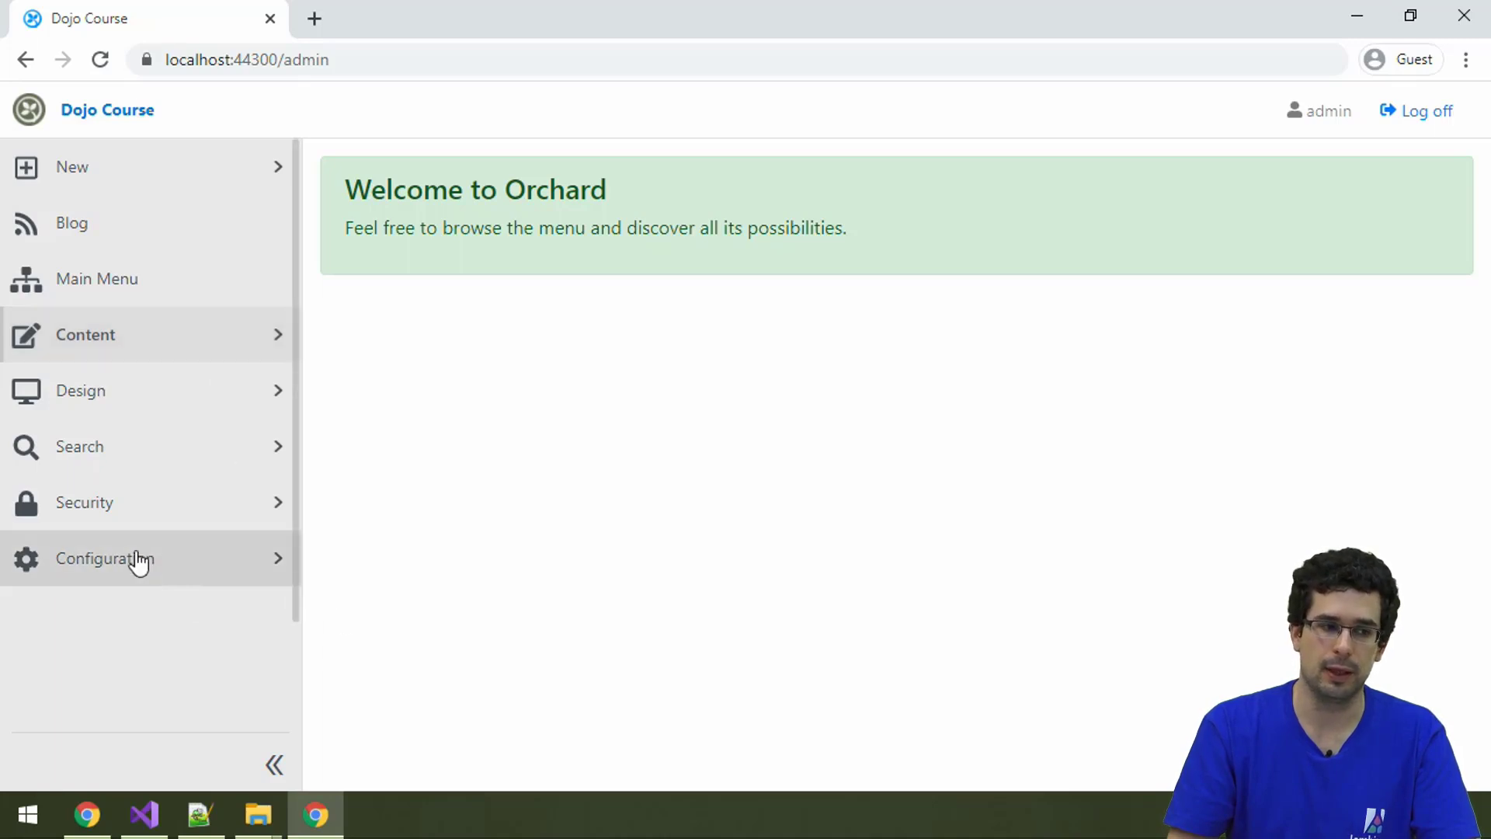
{"action": "left_click", "coordinate": [104, 557]}
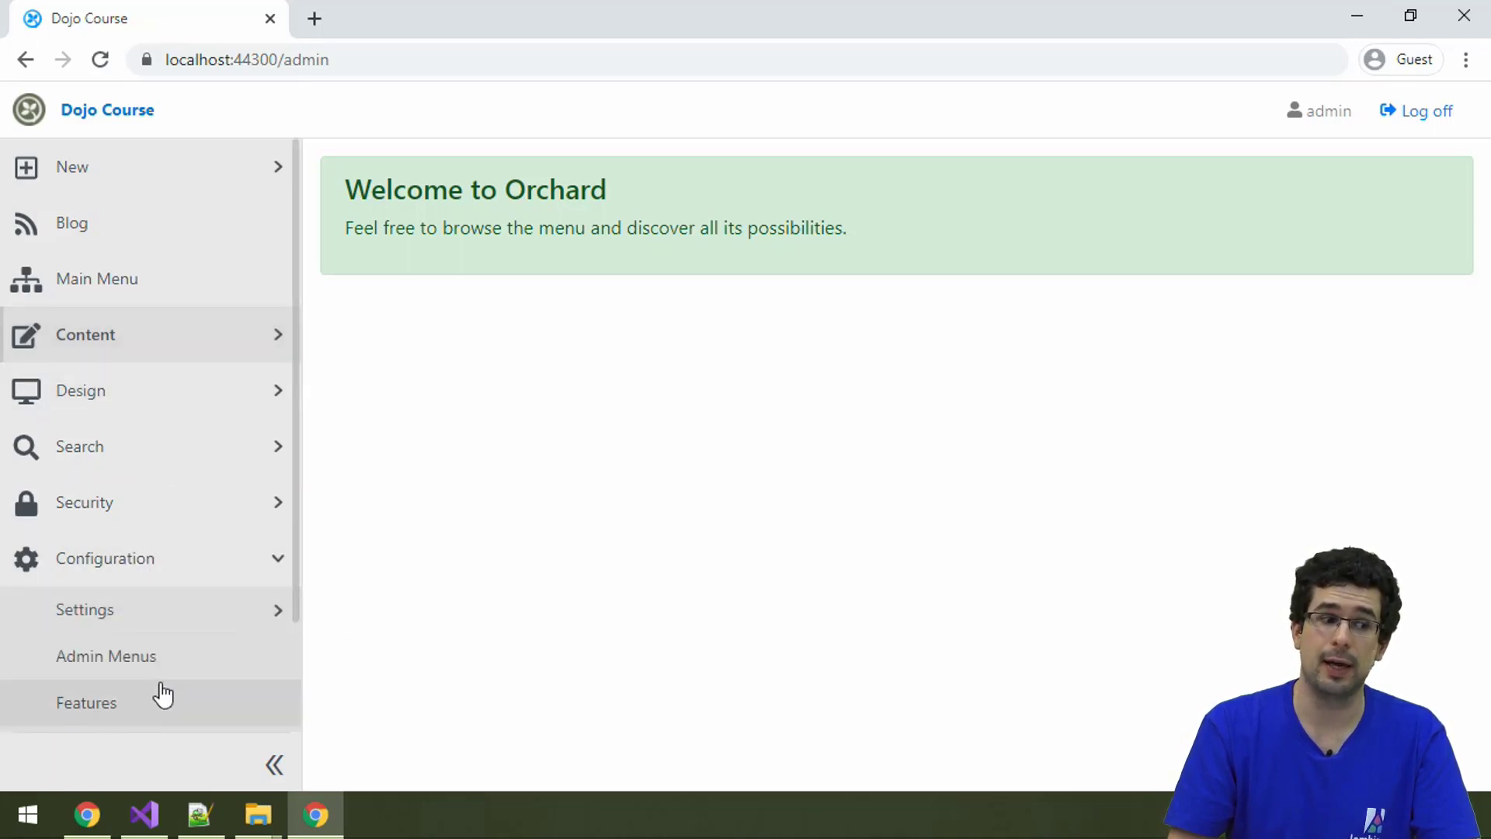
Step: Show the Admin Menus list containing 'Admin menu from blog recipe'
{"action": "left_click", "coordinate": [106, 655]}
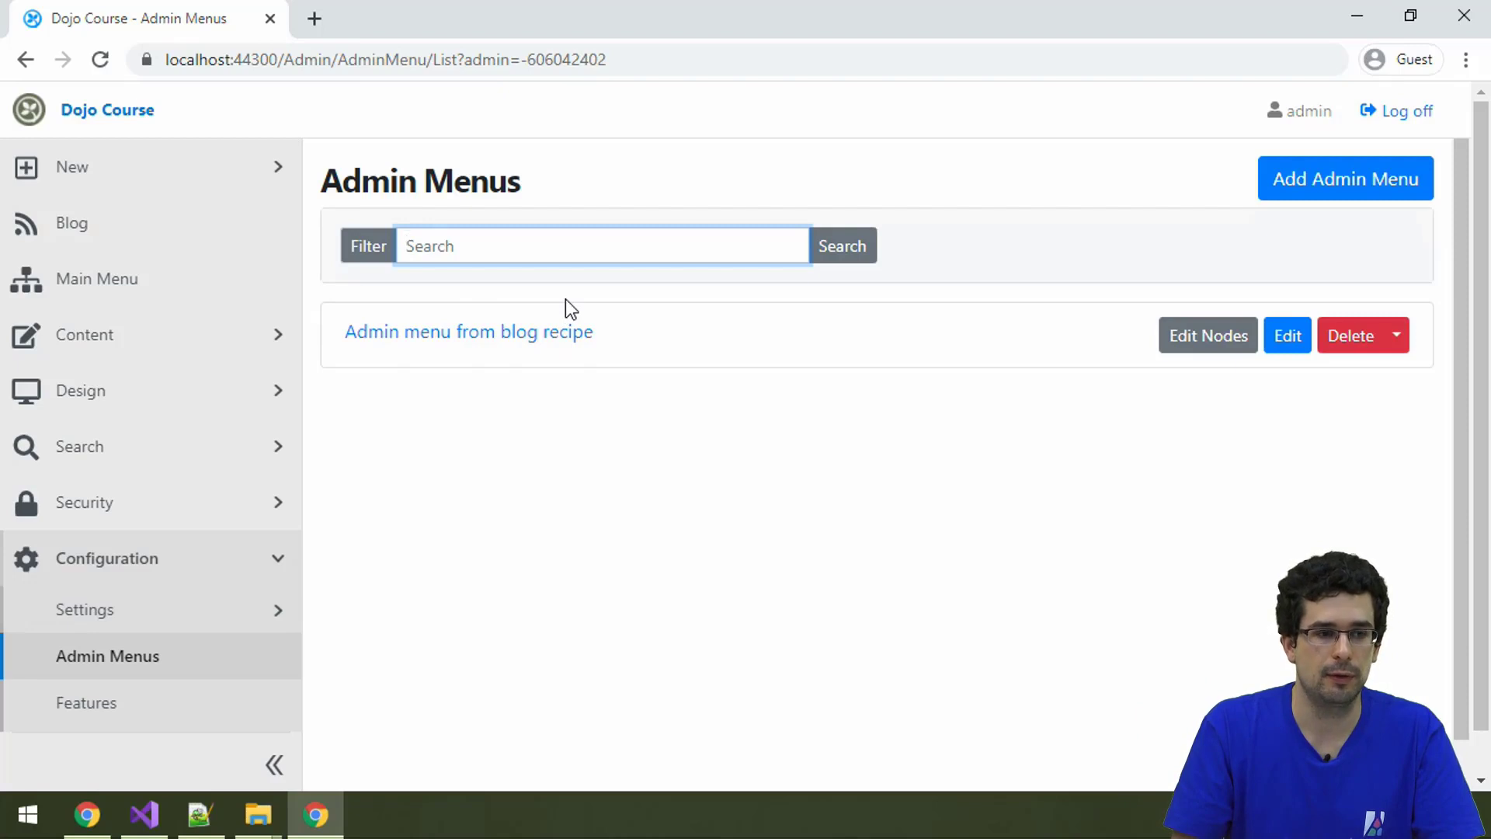
{"action": "mouse_move", "coordinate": [410, 350]}
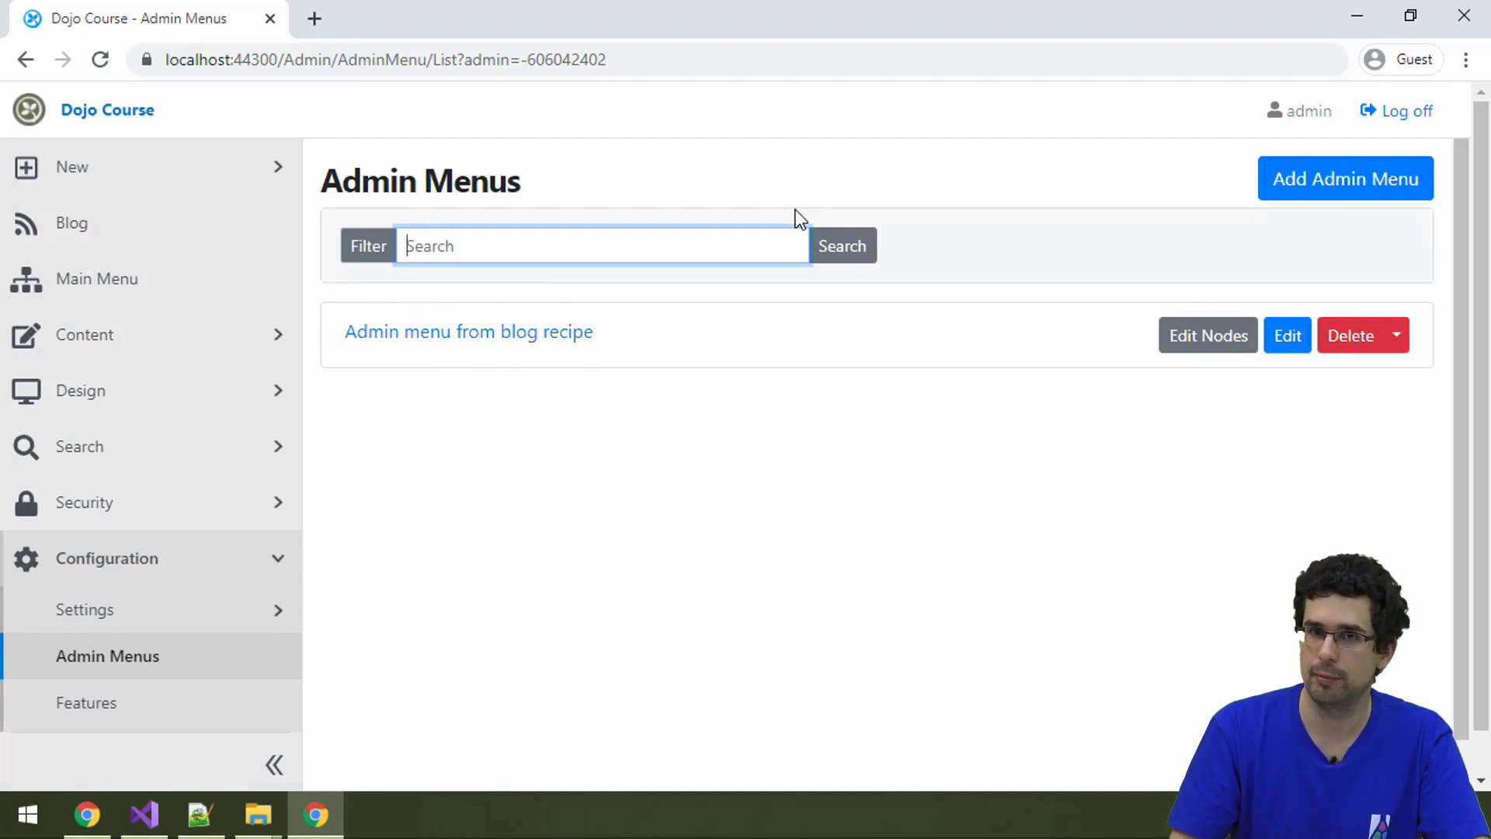
{"action": "mouse_move", "coordinate": [382, 351]}
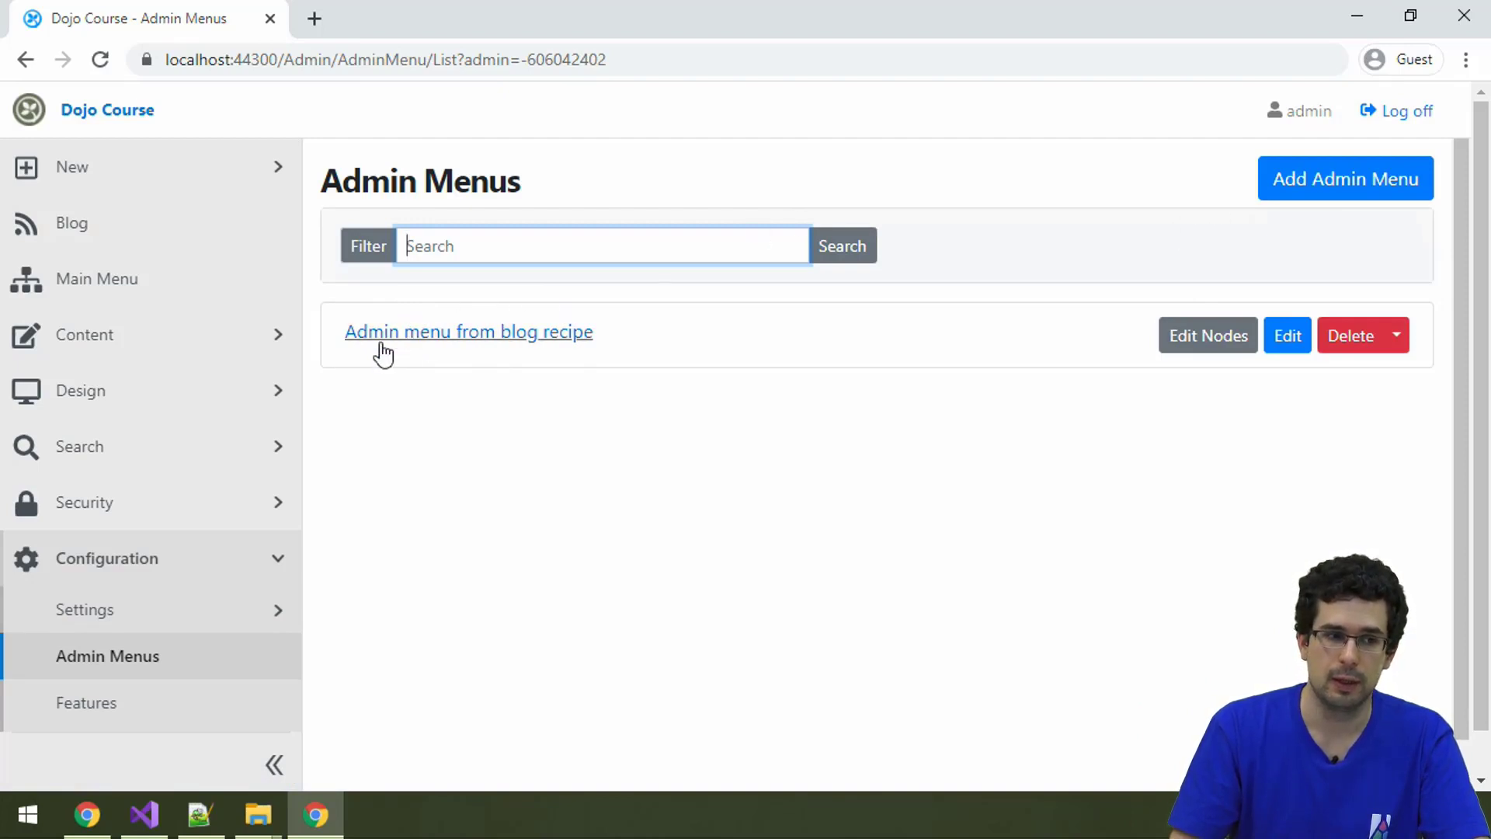
Step: View the Blog, Main Menu and Content nodes of 'Admin menu from blog recipe', then expand Content in the sidebar
{"action": "left_click", "coordinate": [1209, 336]}
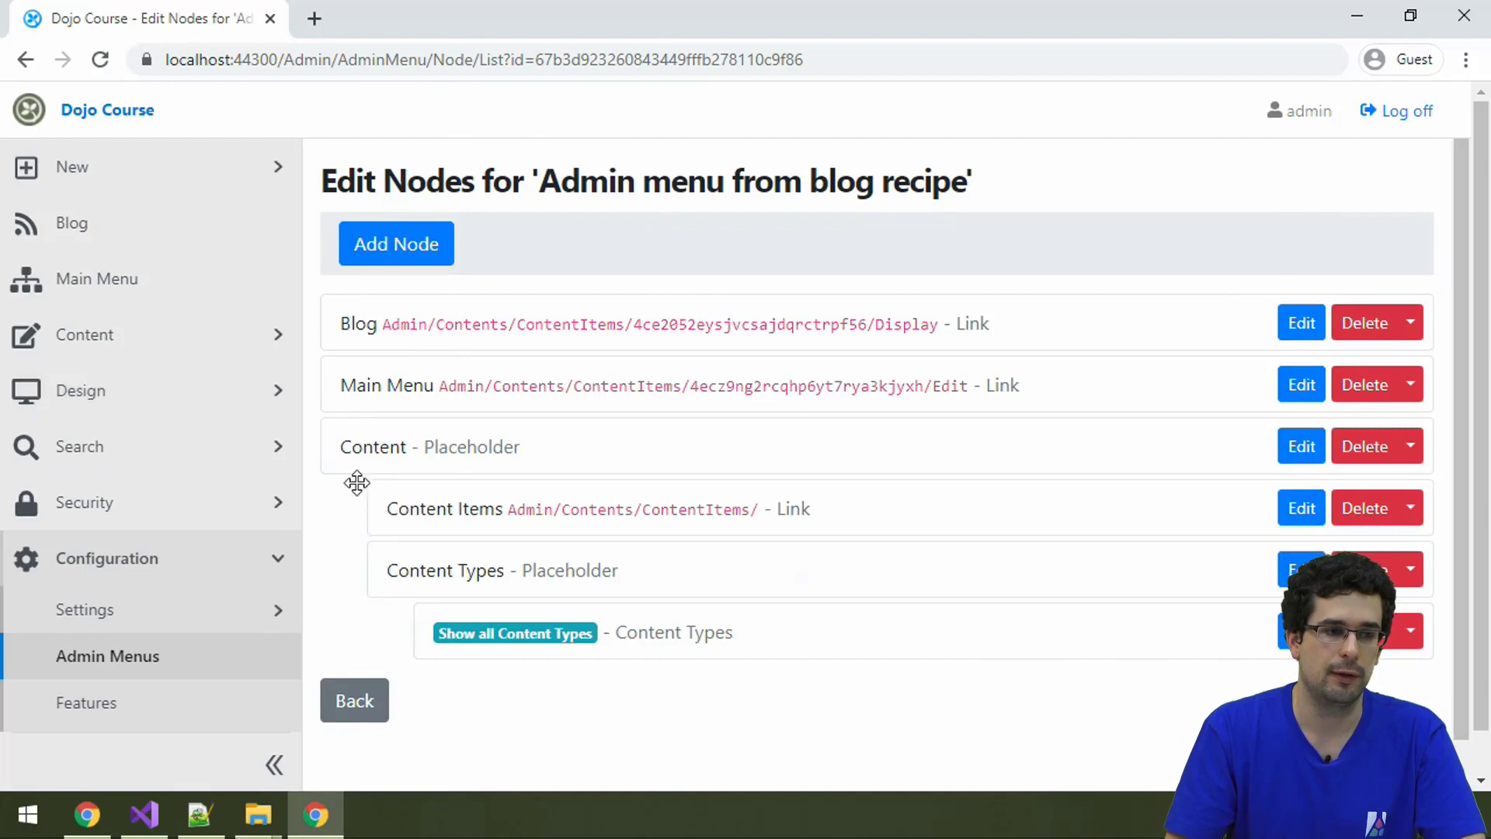
{"action": "mouse_move", "coordinate": [202, 280]}
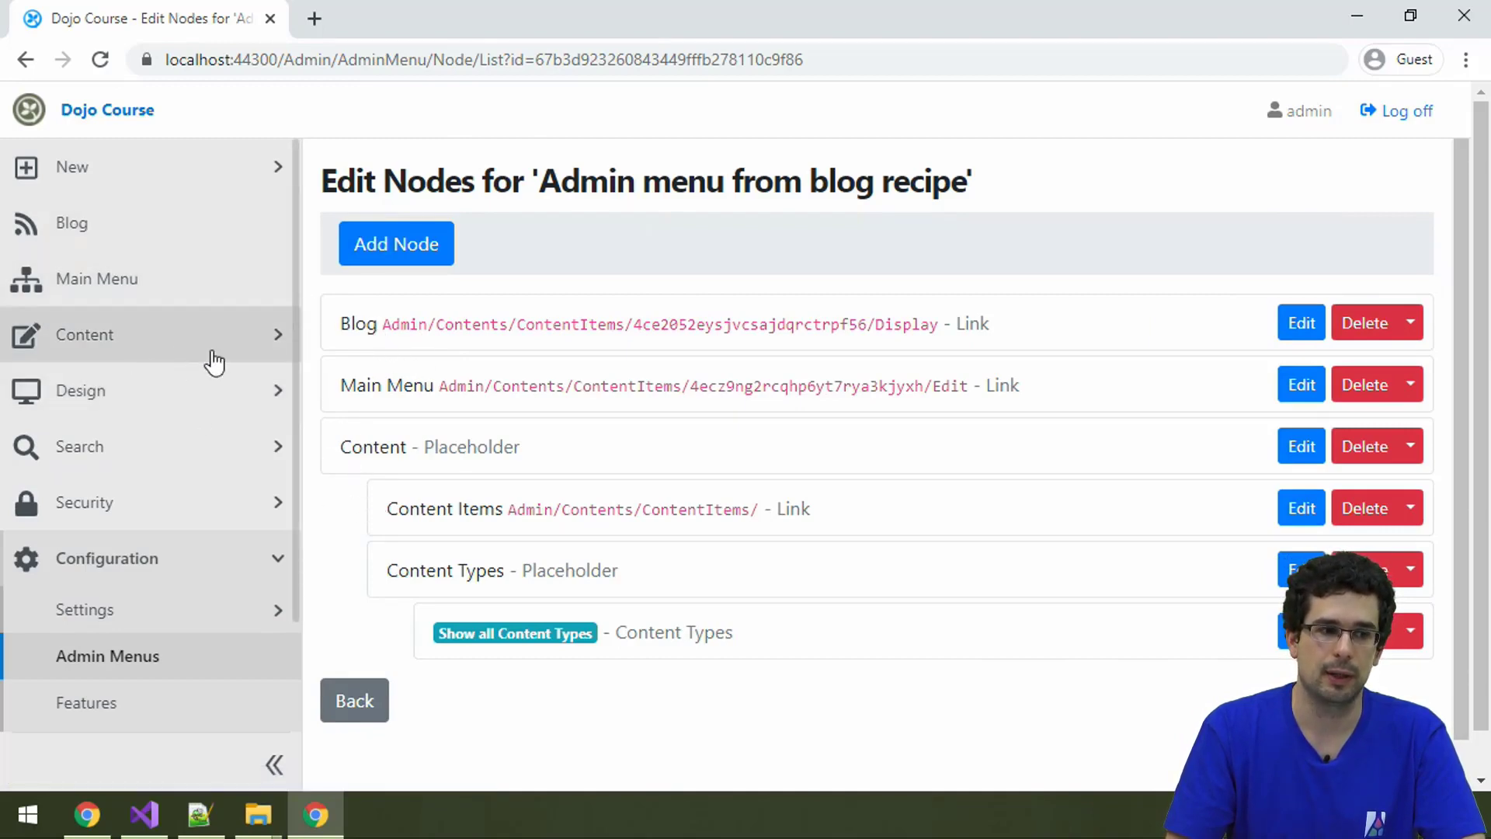
{"action": "left_click", "coordinate": [84, 336]}
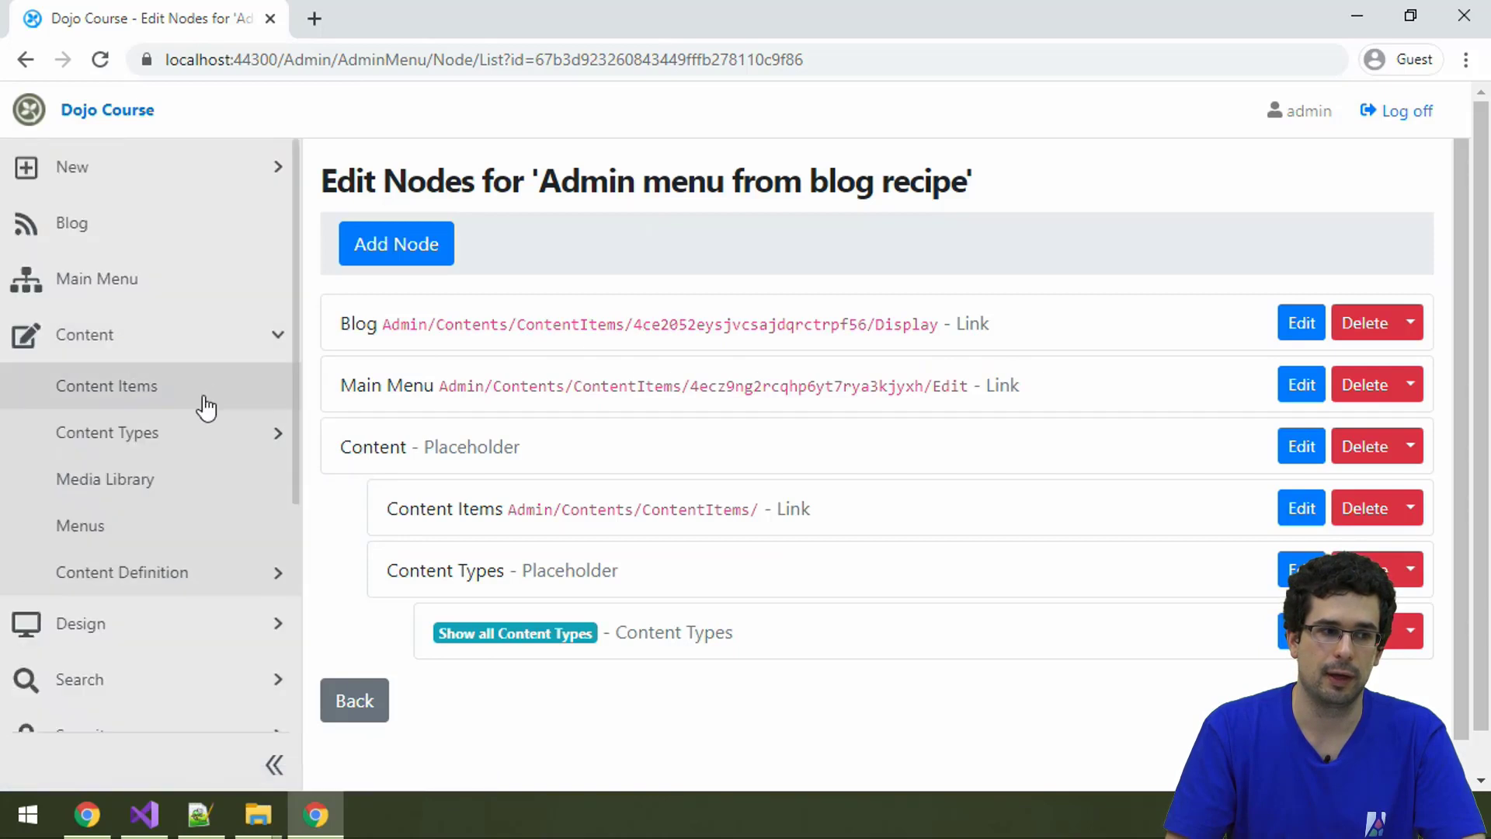
{"action": "left_click", "coordinate": [107, 432]}
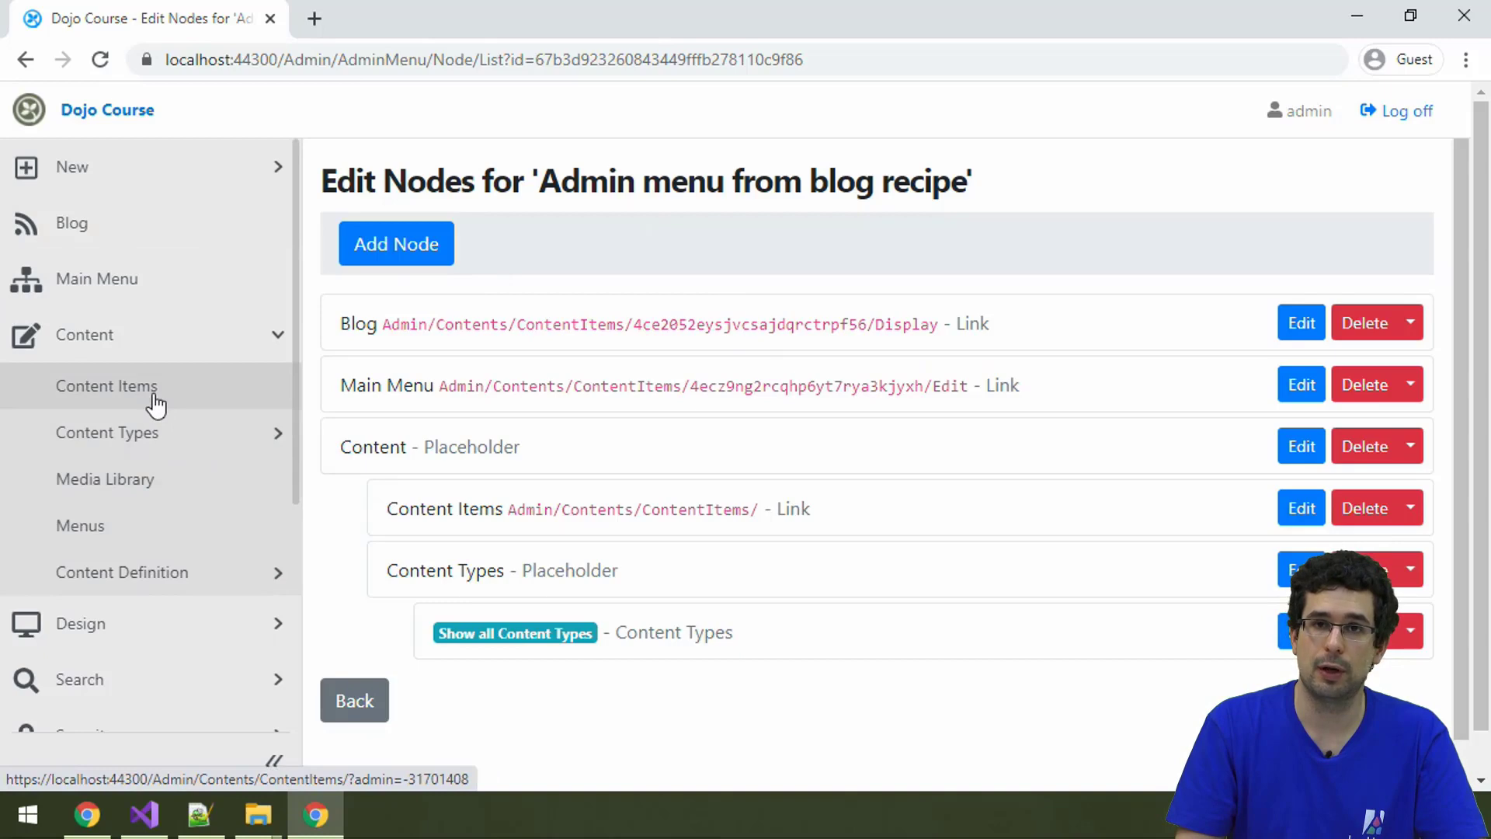
{"action": "mouse_move", "coordinate": [138, 396]}
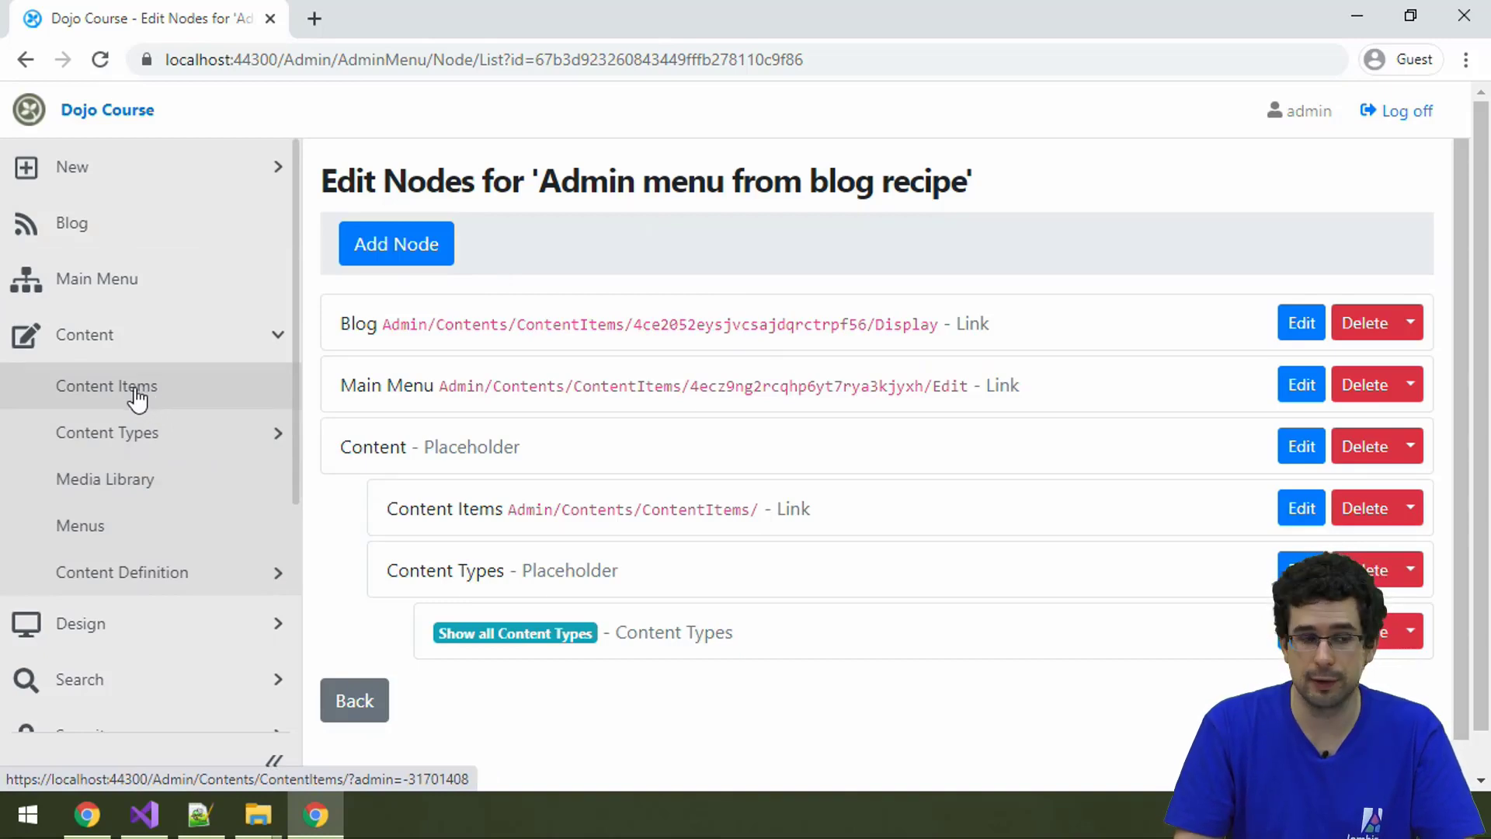
Step: Show the Manage Content list with Main Menu, Categories, Tags, Demo again and About
{"action": "left_click", "coordinate": [106, 385]}
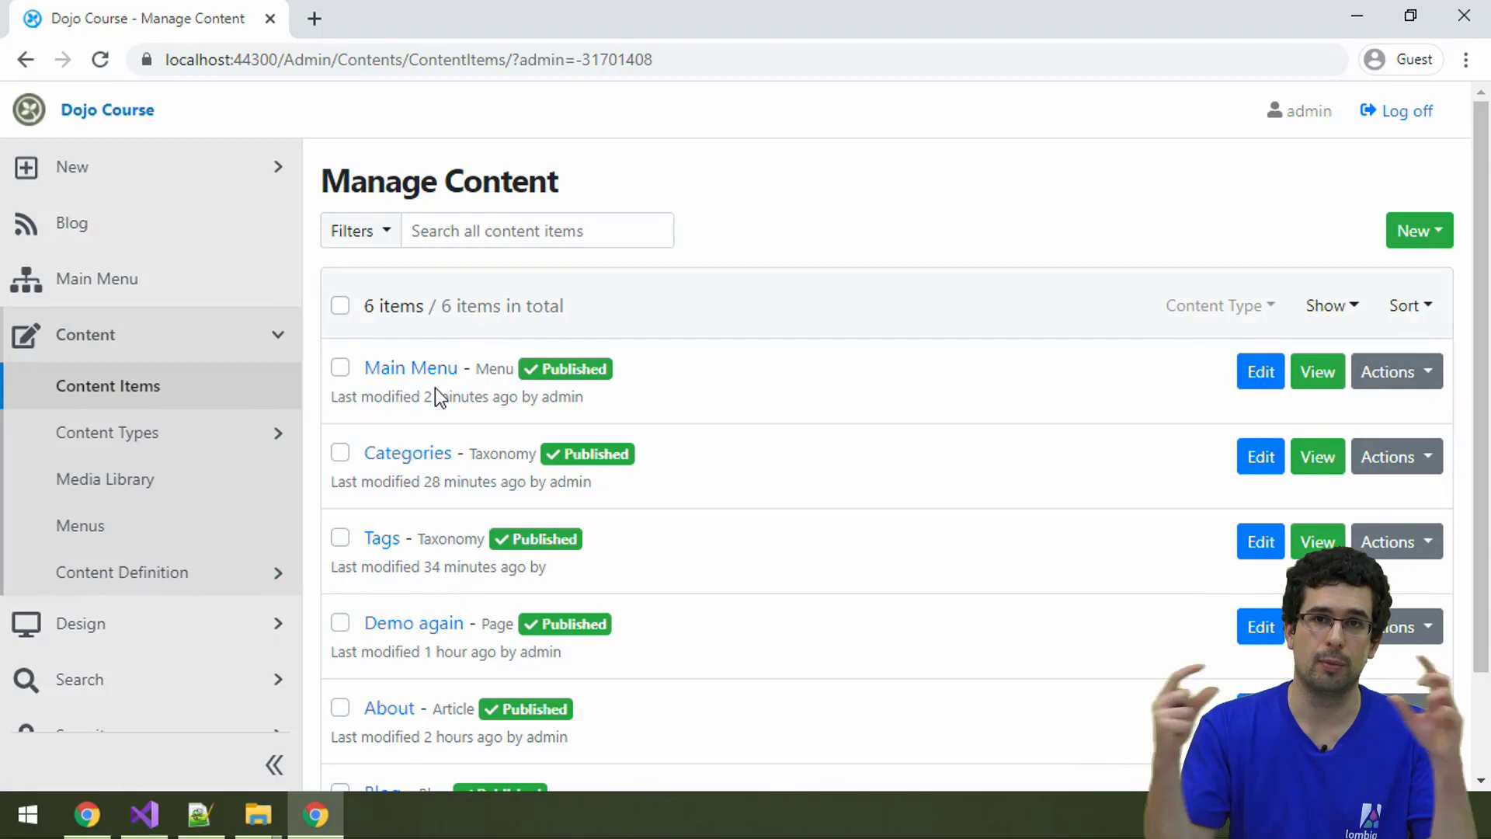
{"action": "mouse_move", "coordinate": [416, 364]}
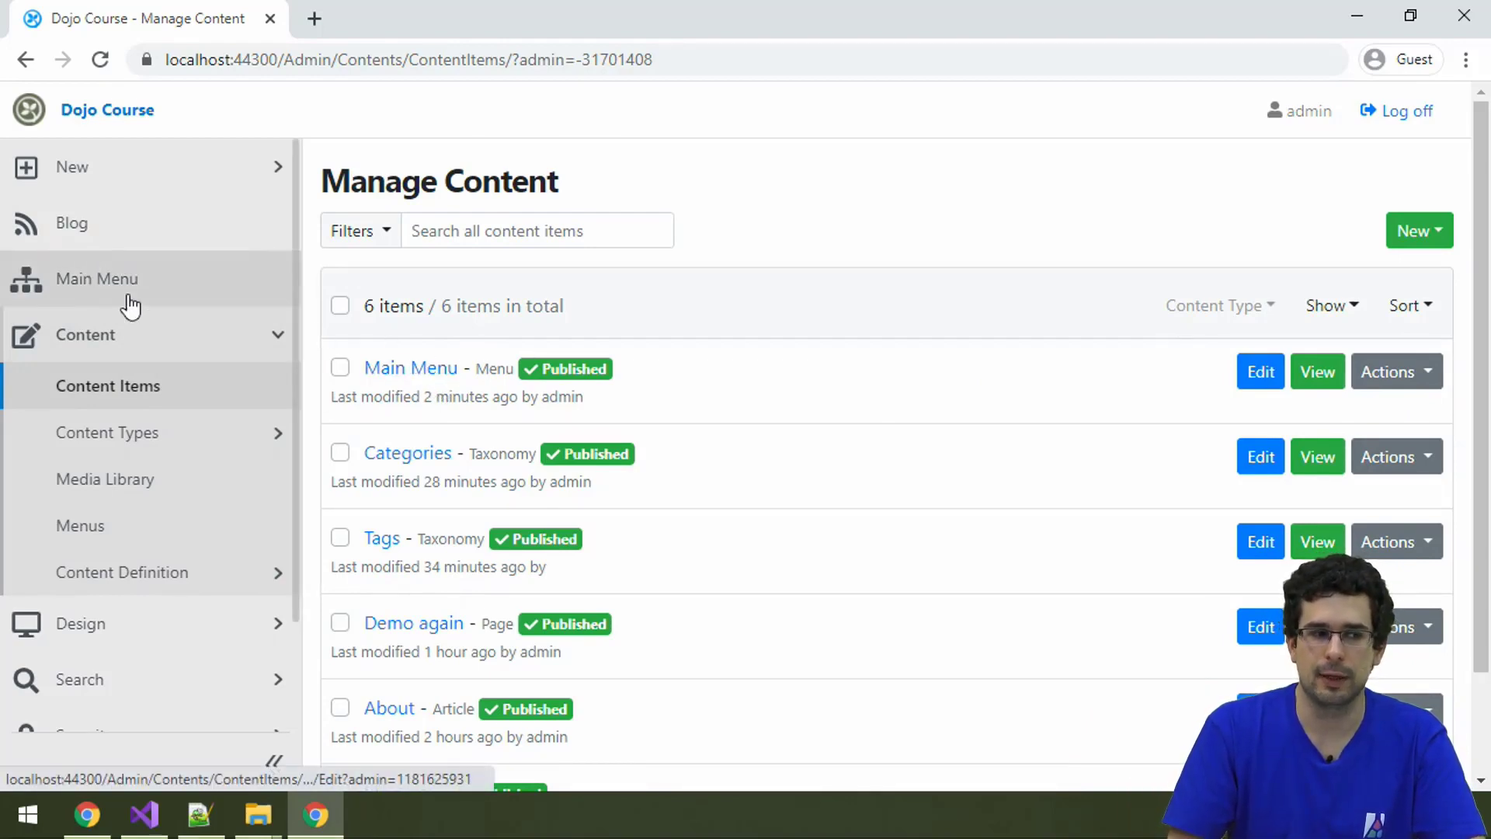
Step: Edit the Main Menu (Home, About) after checking the blog front end shows only those two links
{"action": "left_click", "coordinate": [410, 366]}
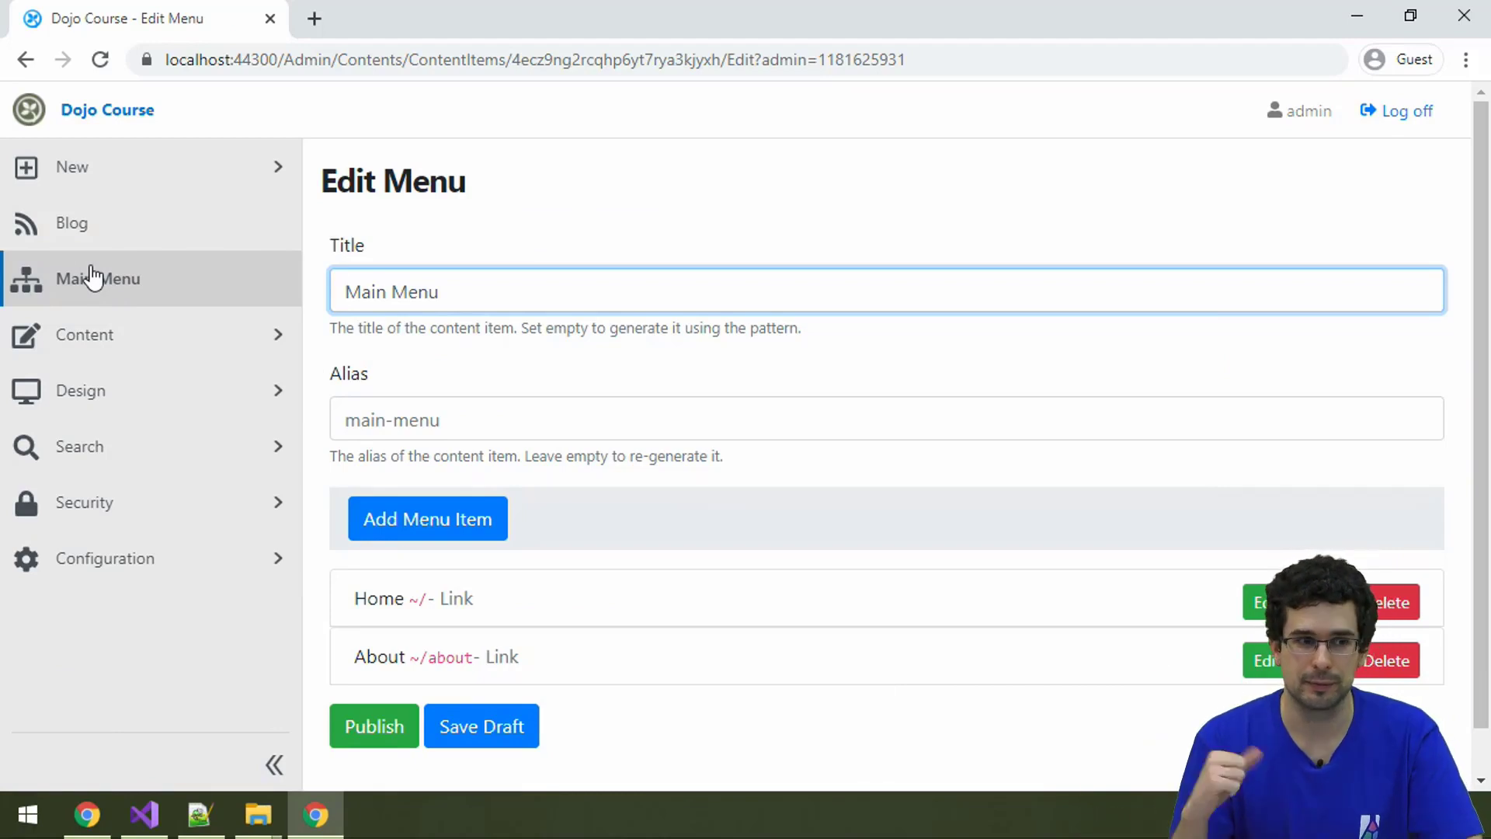
{"action": "mouse_move", "coordinate": [680, 179]}
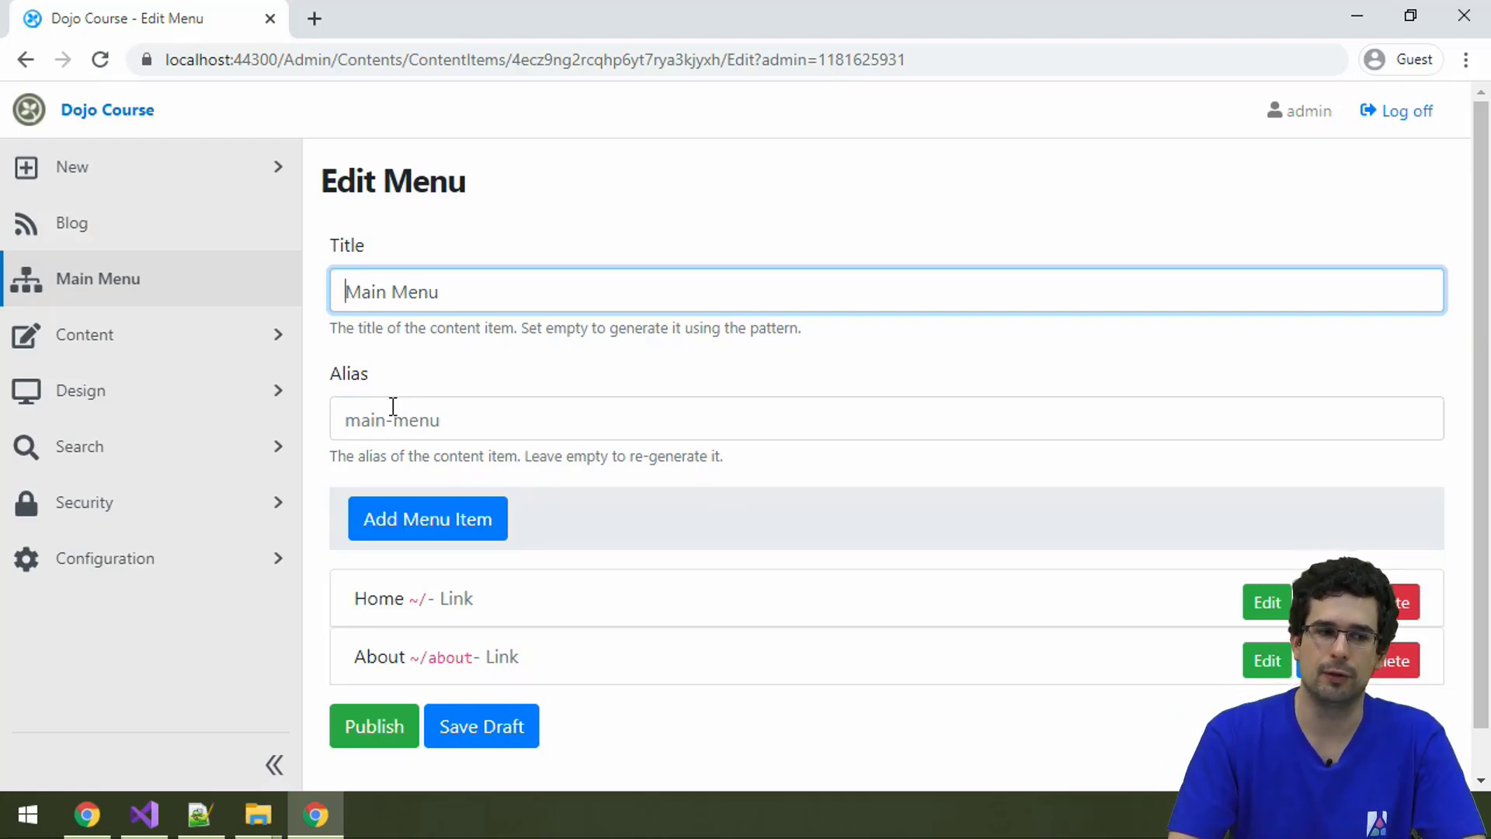
{"action": "mouse_move", "coordinate": [634, 570]}
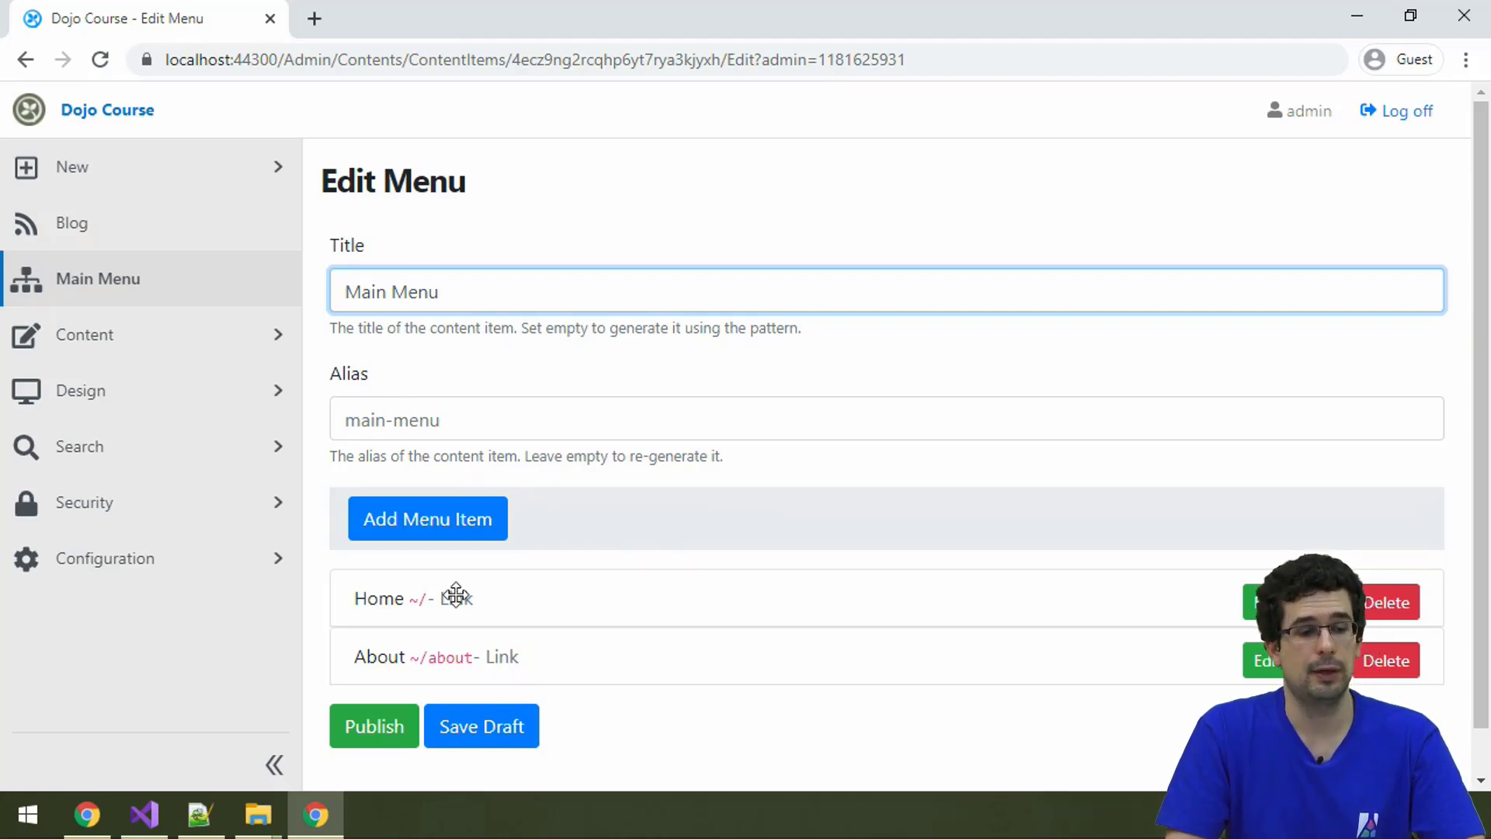
{"action": "mouse_move", "coordinate": [75, 168]}
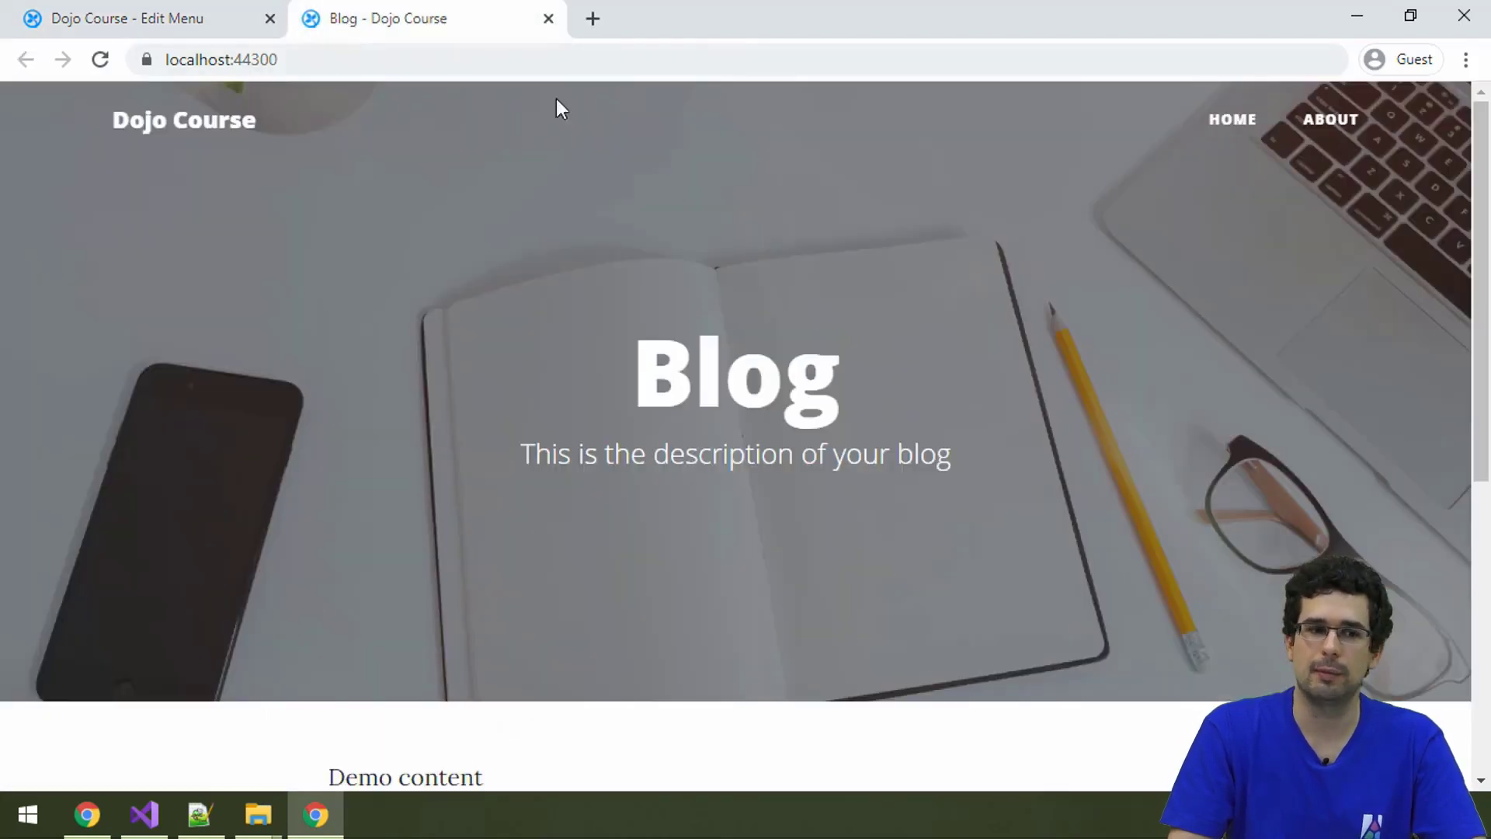
{"action": "mouse_move", "coordinate": [1331, 118]}
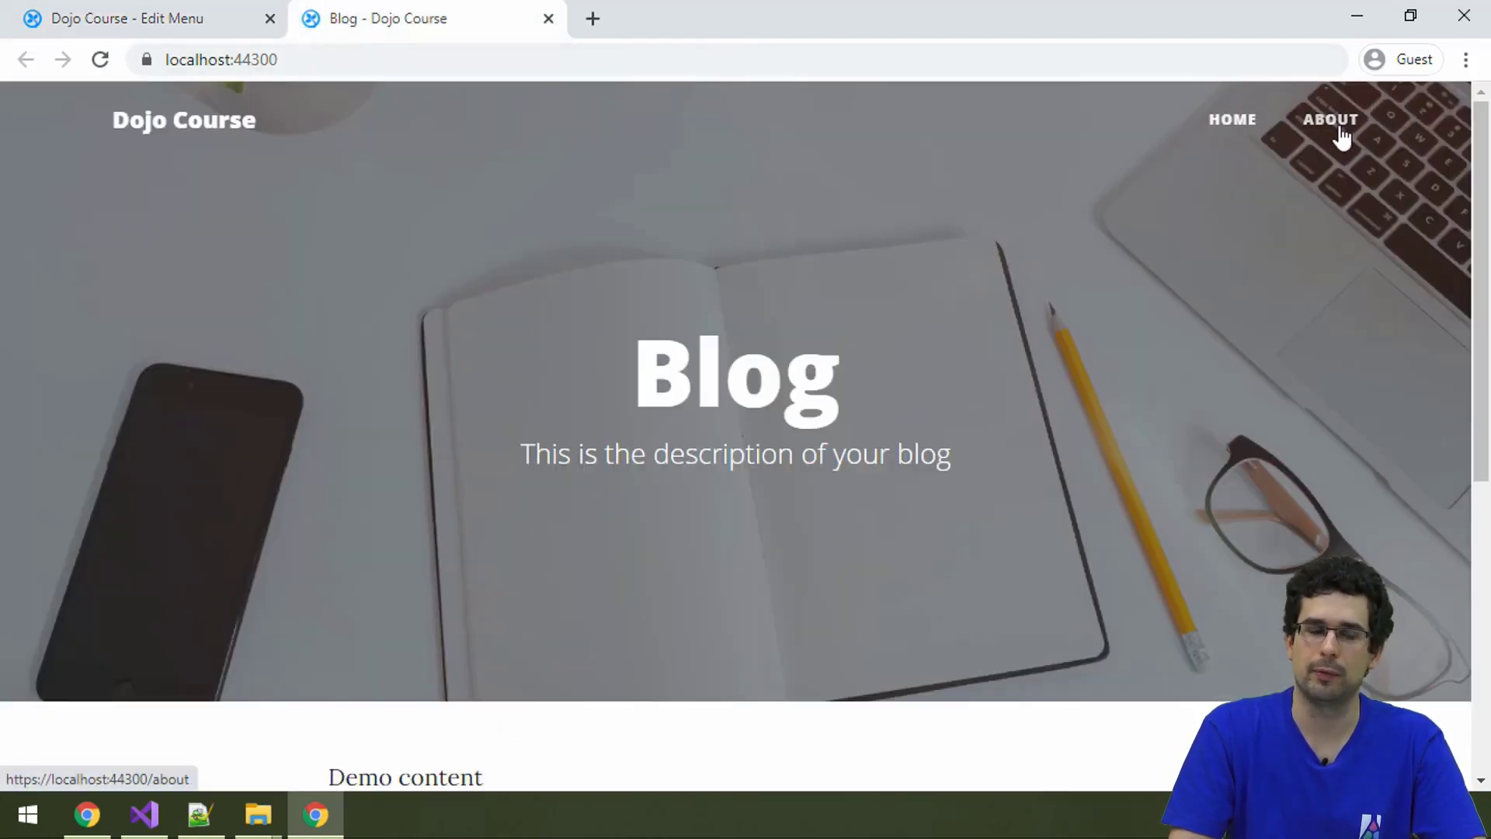
{"action": "left_click", "coordinate": [140, 18]}
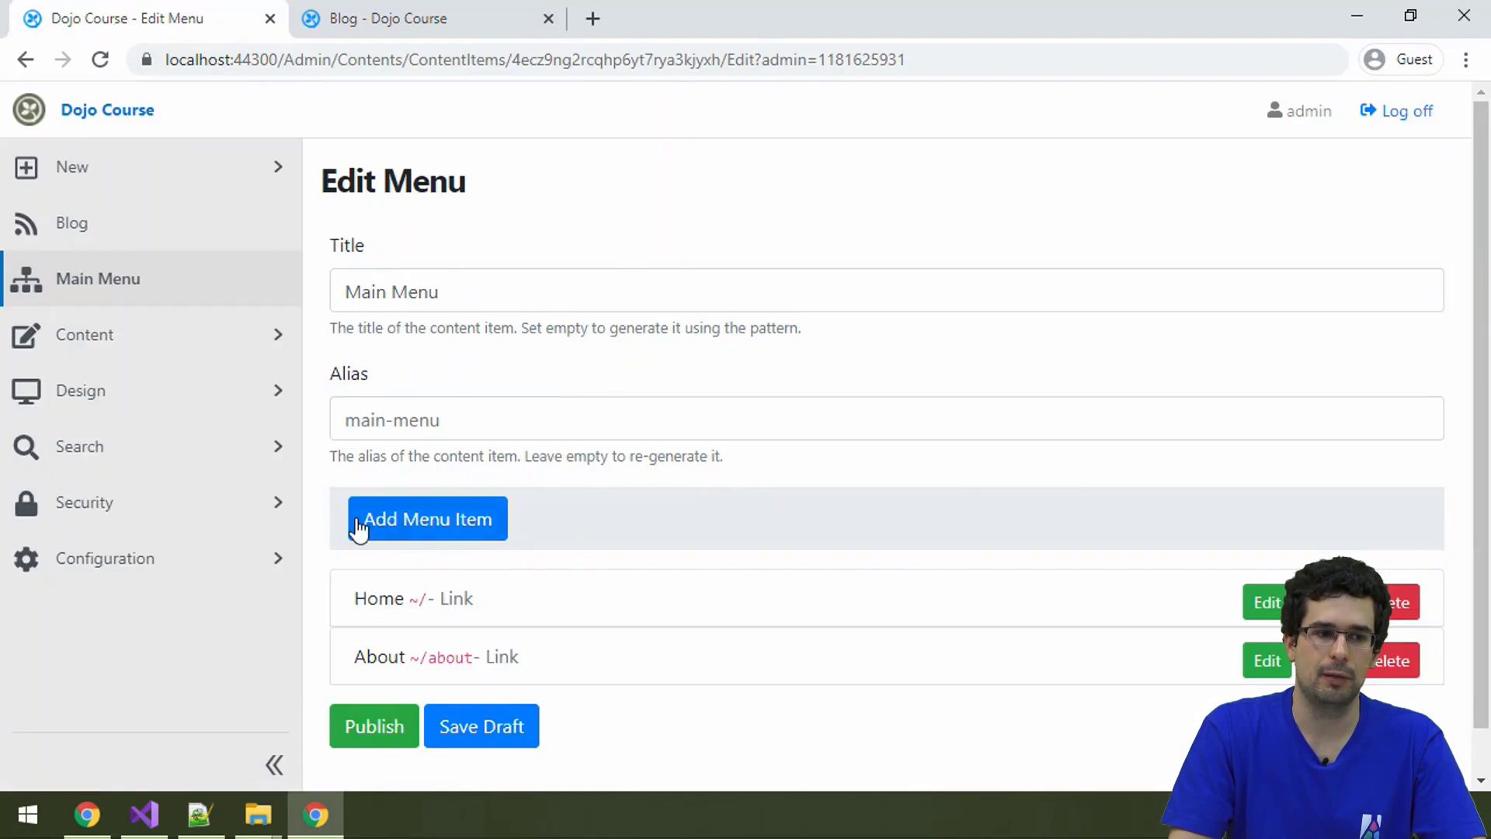
Step: Begin a new Content Menu Item for the Main Menu, linking to existing content
{"action": "left_click", "coordinate": [427, 518]}
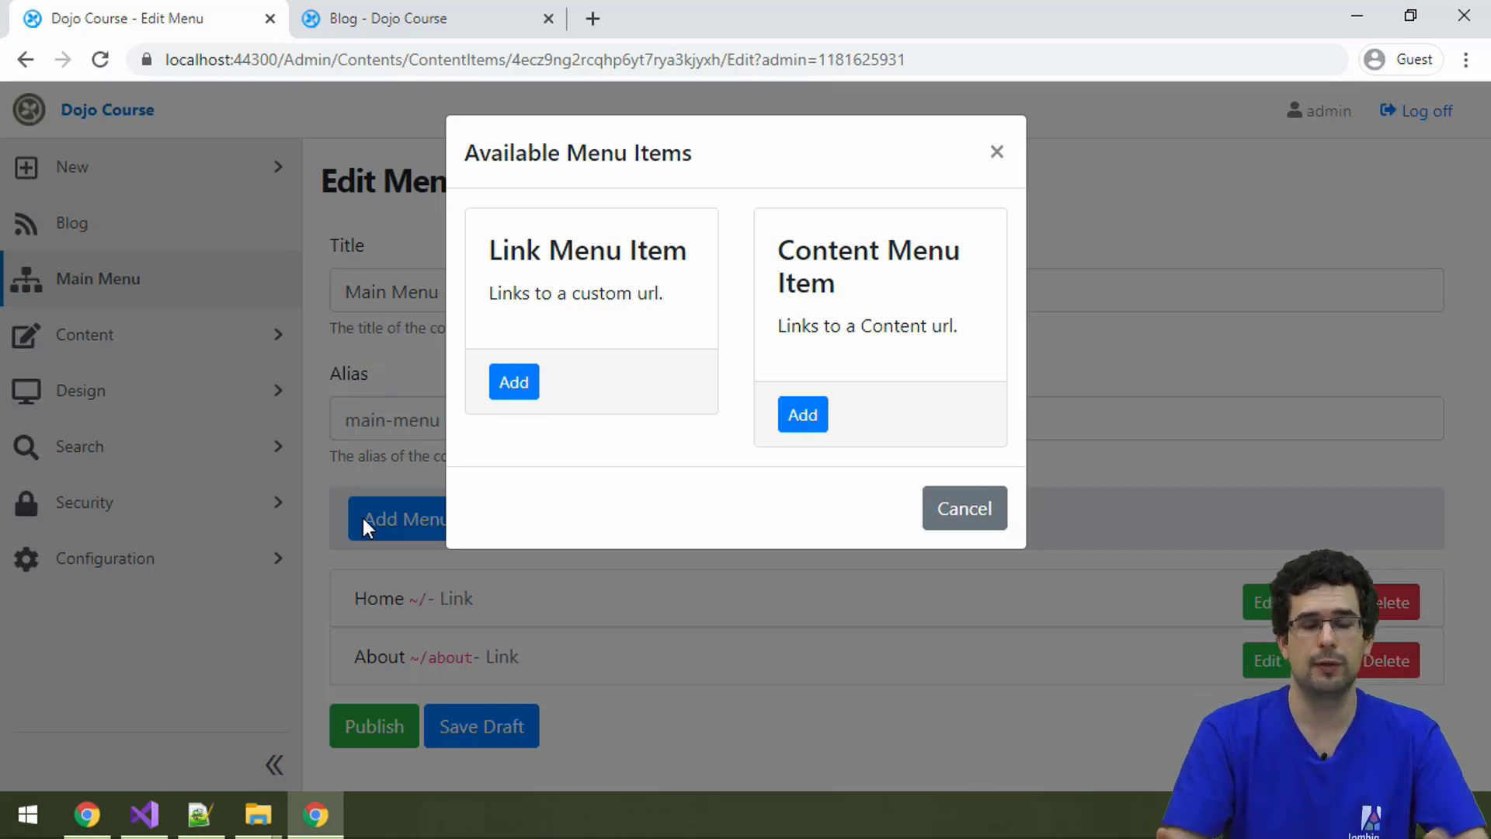
{"action": "mouse_move", "coordinate": [489, 424]}
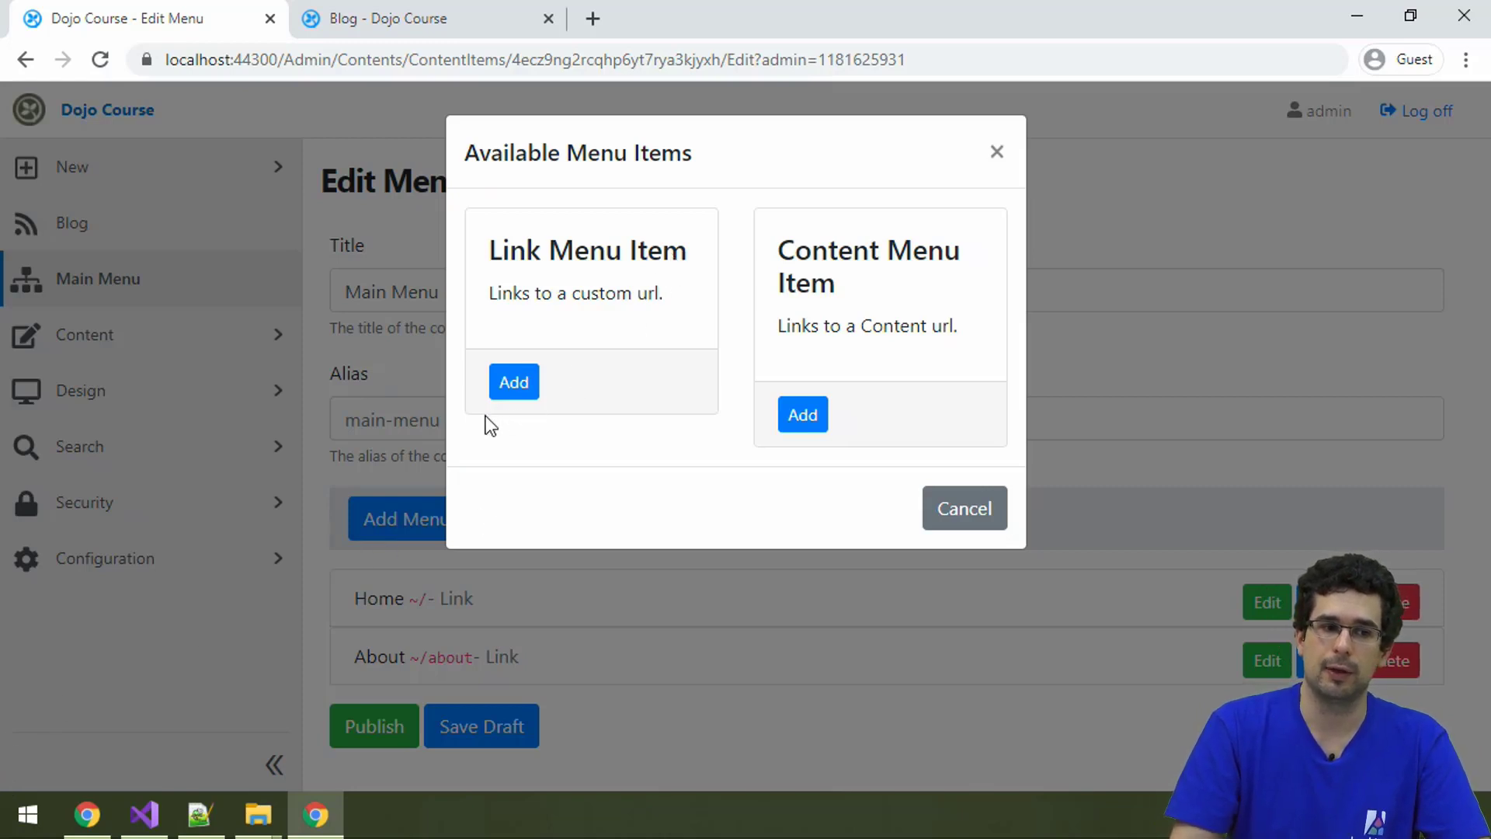
{"action": "left_click", "coordinate": [513, 382]}
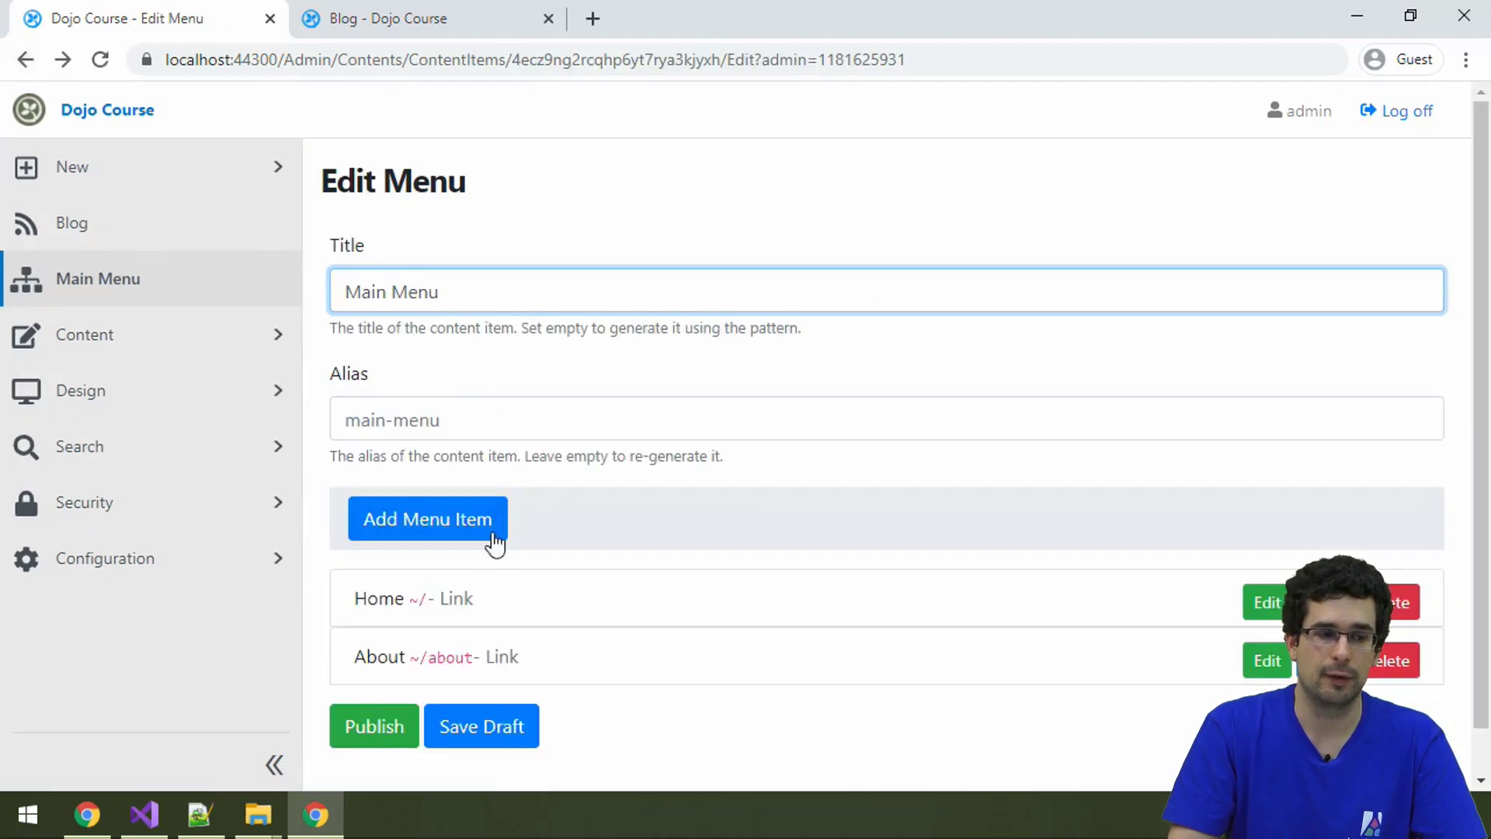
{"action": "left_click", "coordinate": [427, 519]}
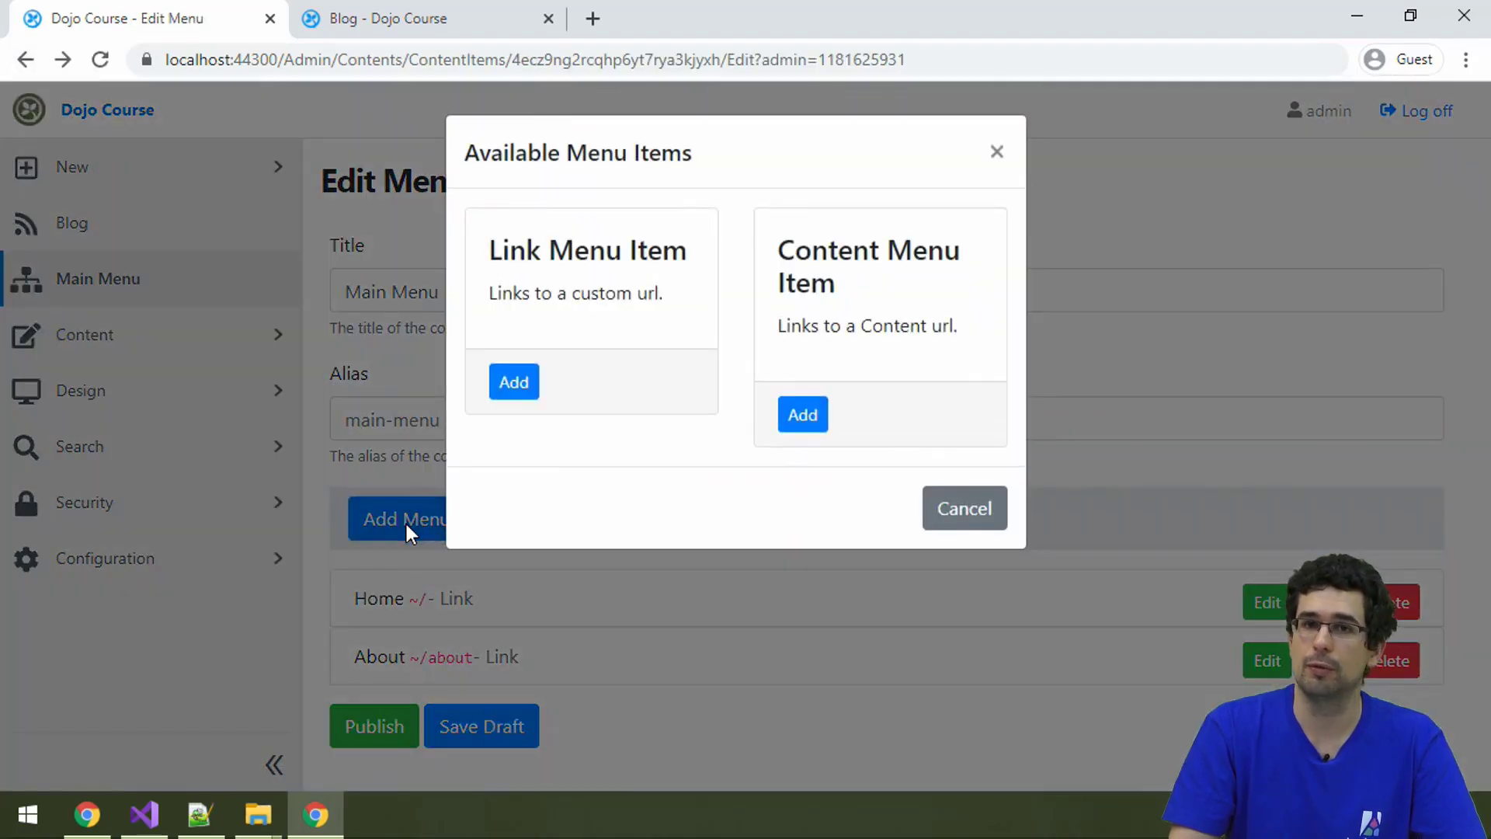
{"action": "mouse_move", "coordinate": [803, 415]}
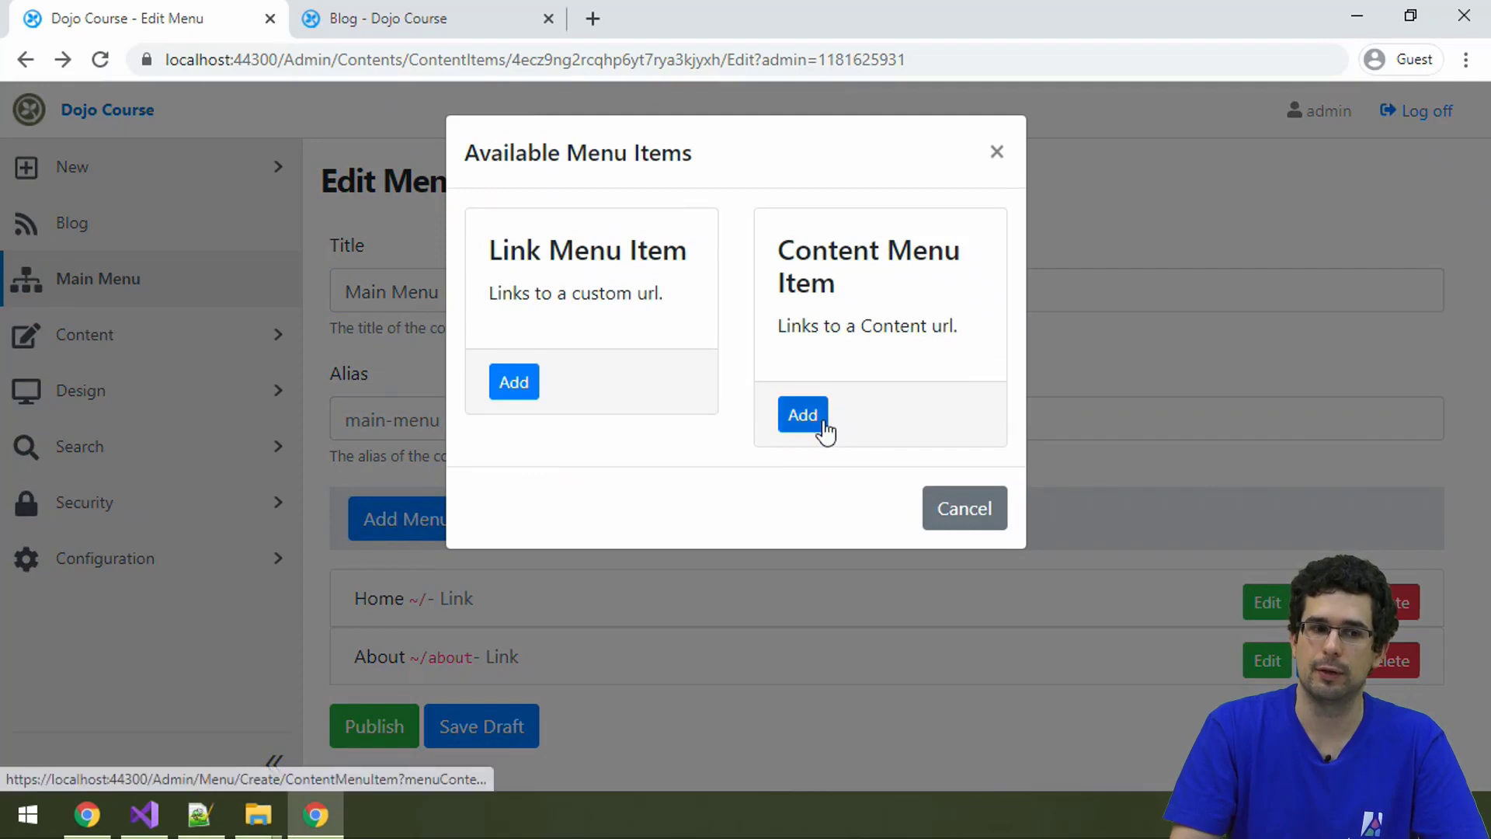
{"action": "left_click", "coordinate": [801, 414]}
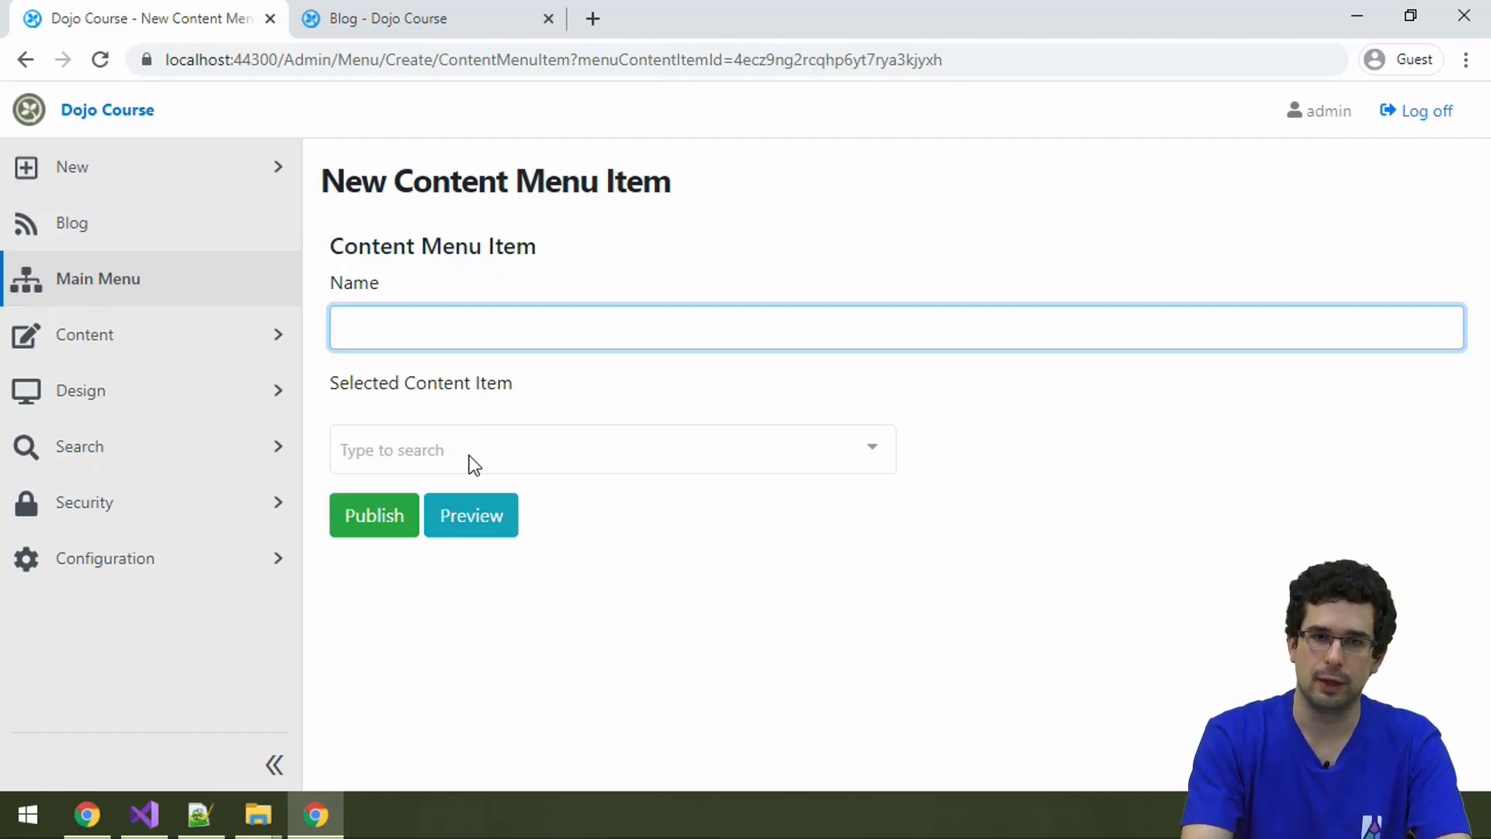
Step: Create a 'Demo' menu item linked to the 'Demo again' content item
{"action": "type", "text": "Demo"}
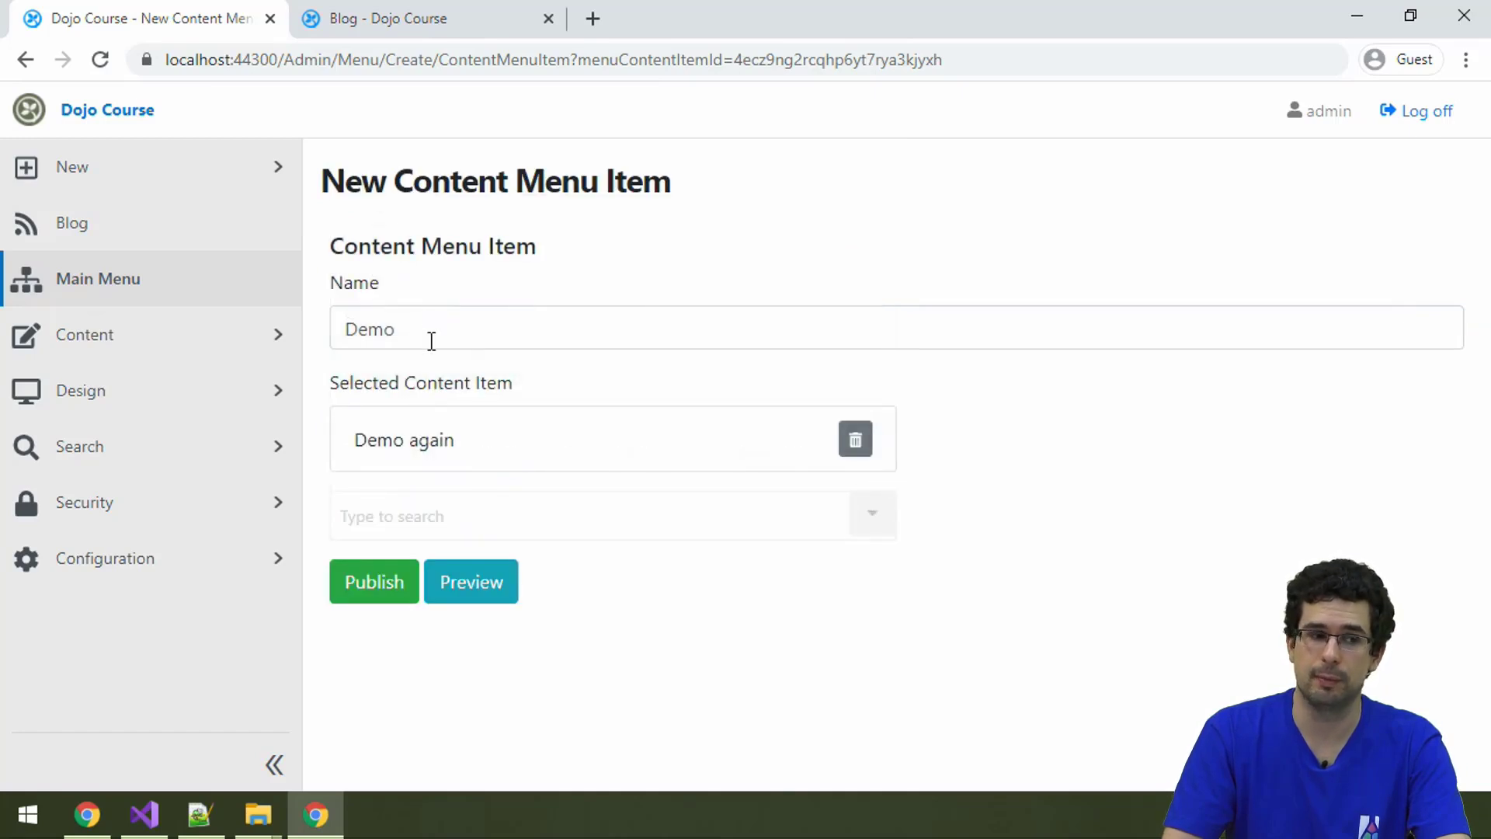
{"action": "left_click", "coordinate": [373, 581]}
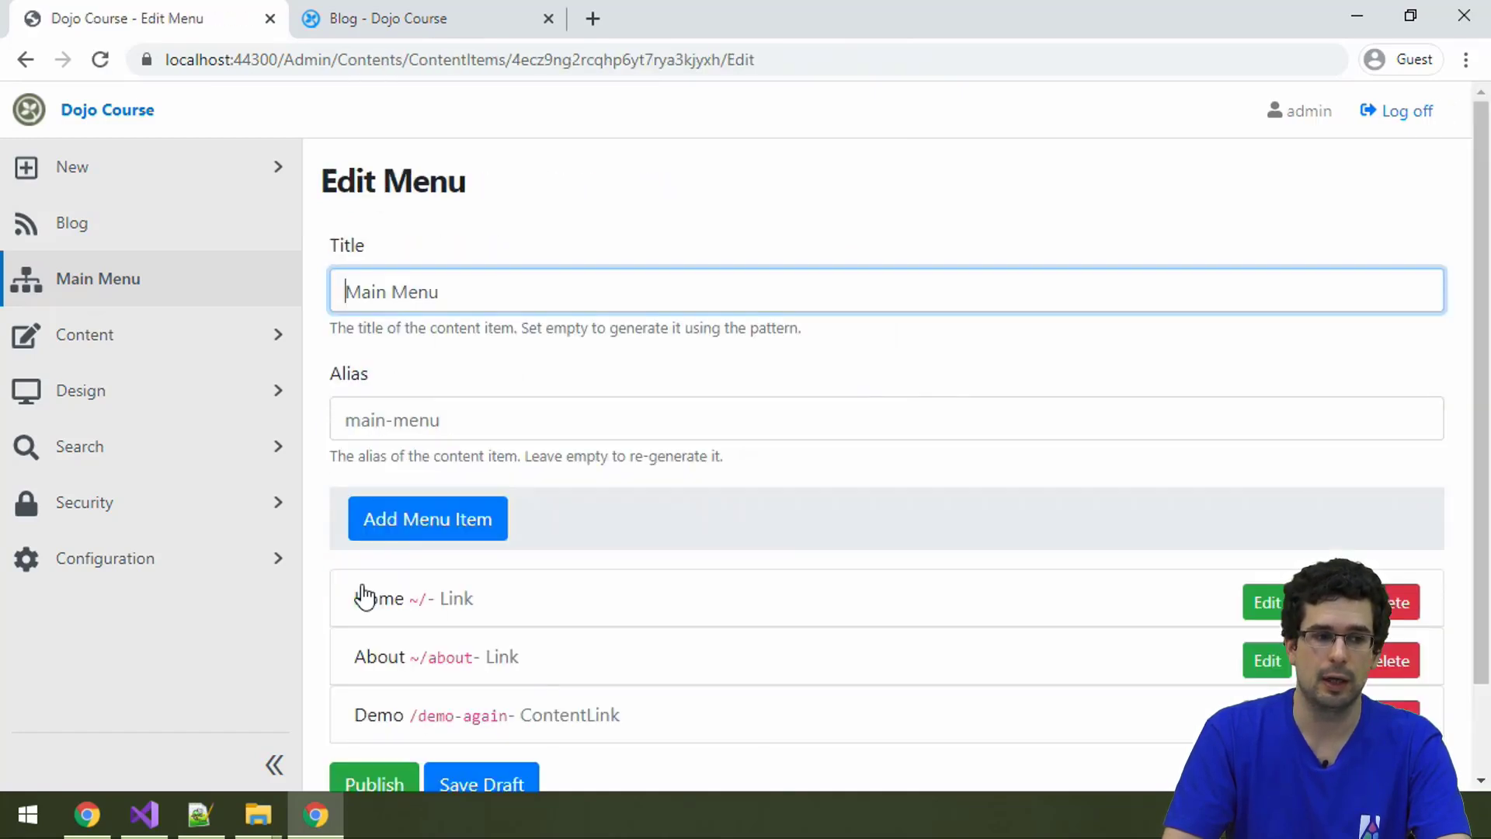
Step: Publish the Main Menu and follow the new Demo link on the blog to the Demo again page
{"action": "scroll", "scroll_direction": "down", "scroll_amount": 3}
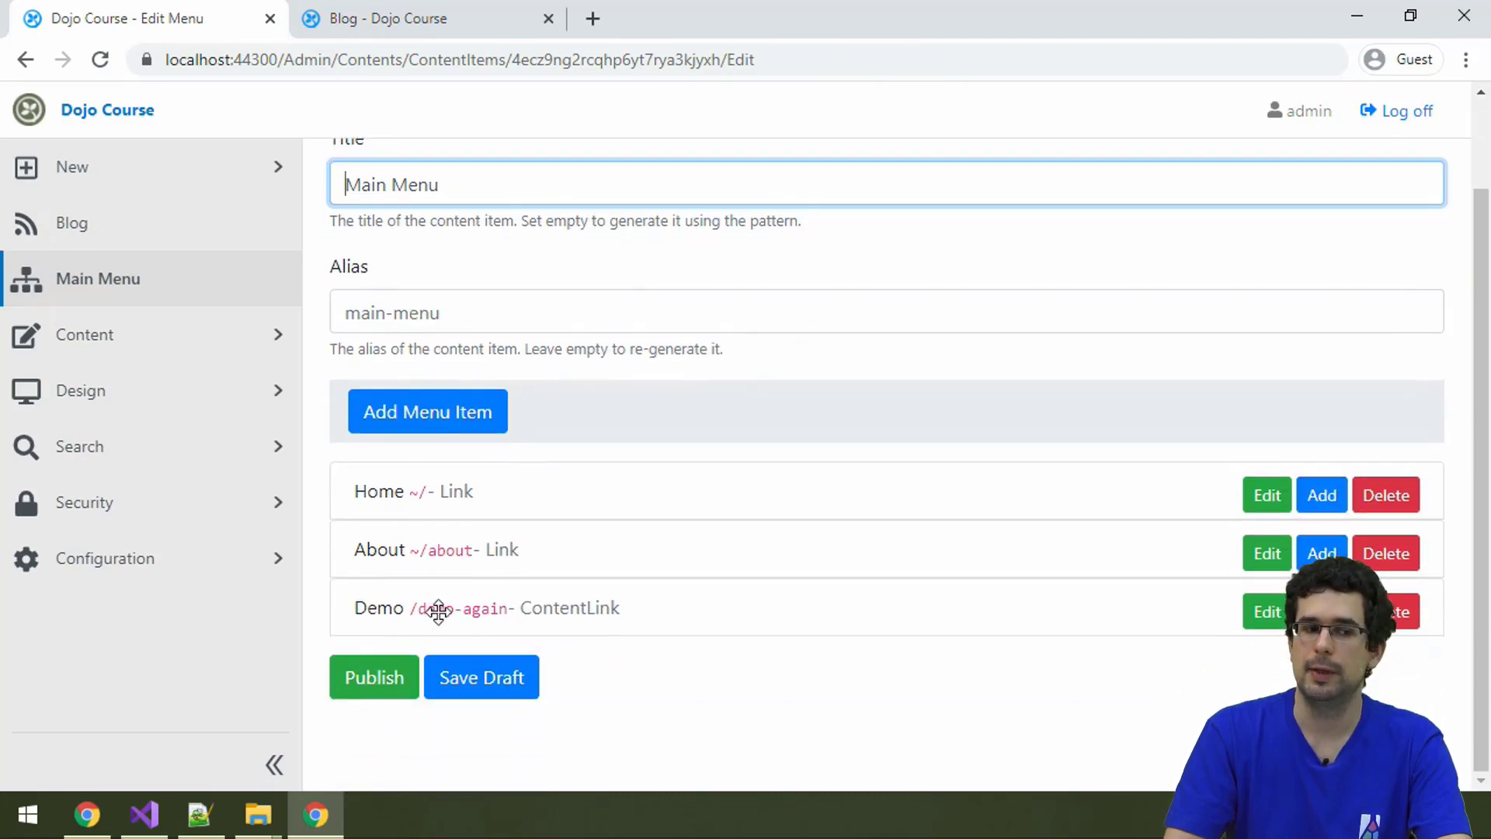
{"action": "mouse_move", "coordinate": [596, 579]}
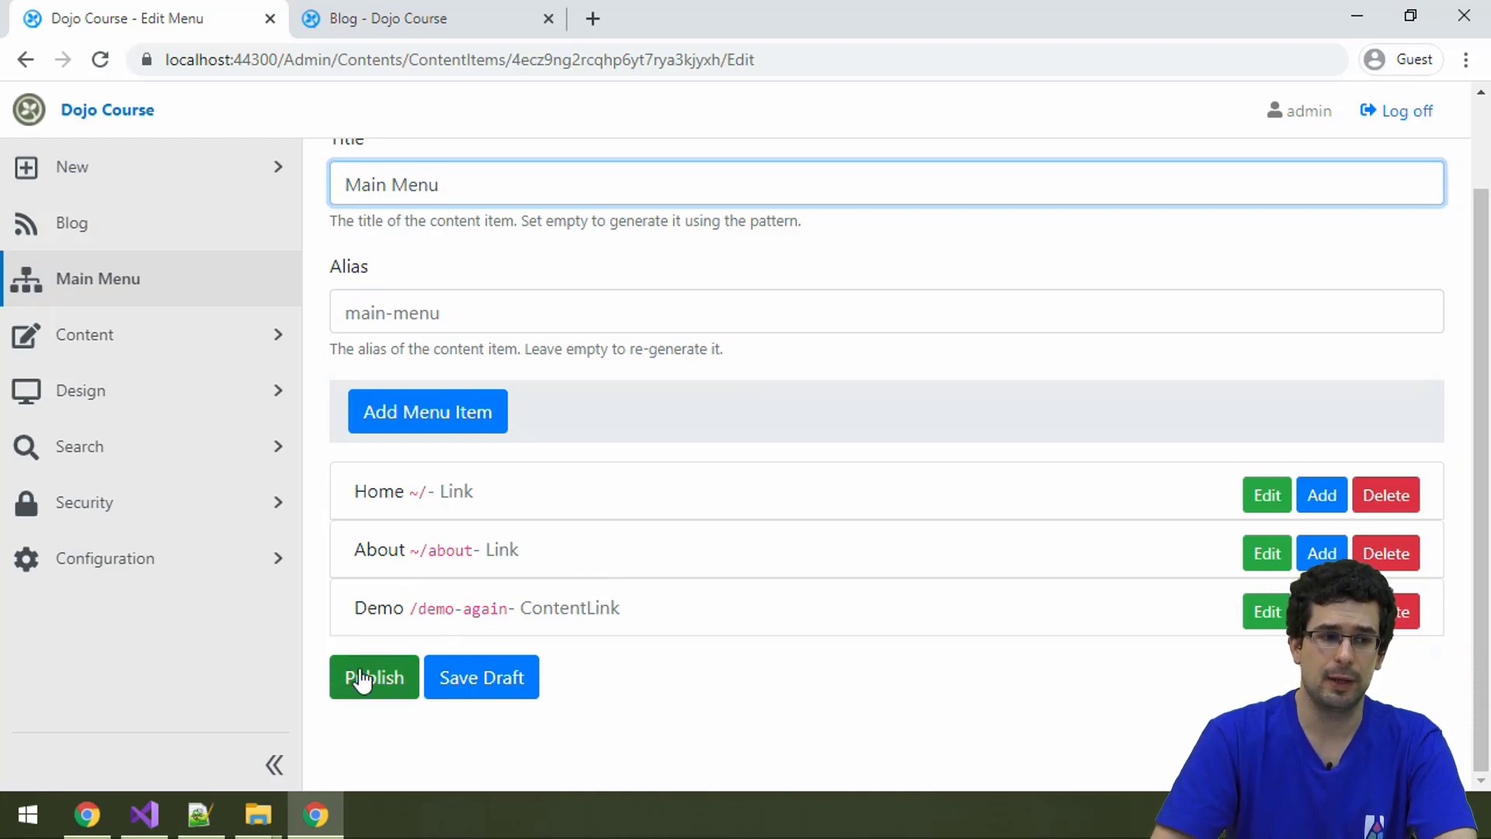
{"action": "left_click", "coordinate": [408, 19]}
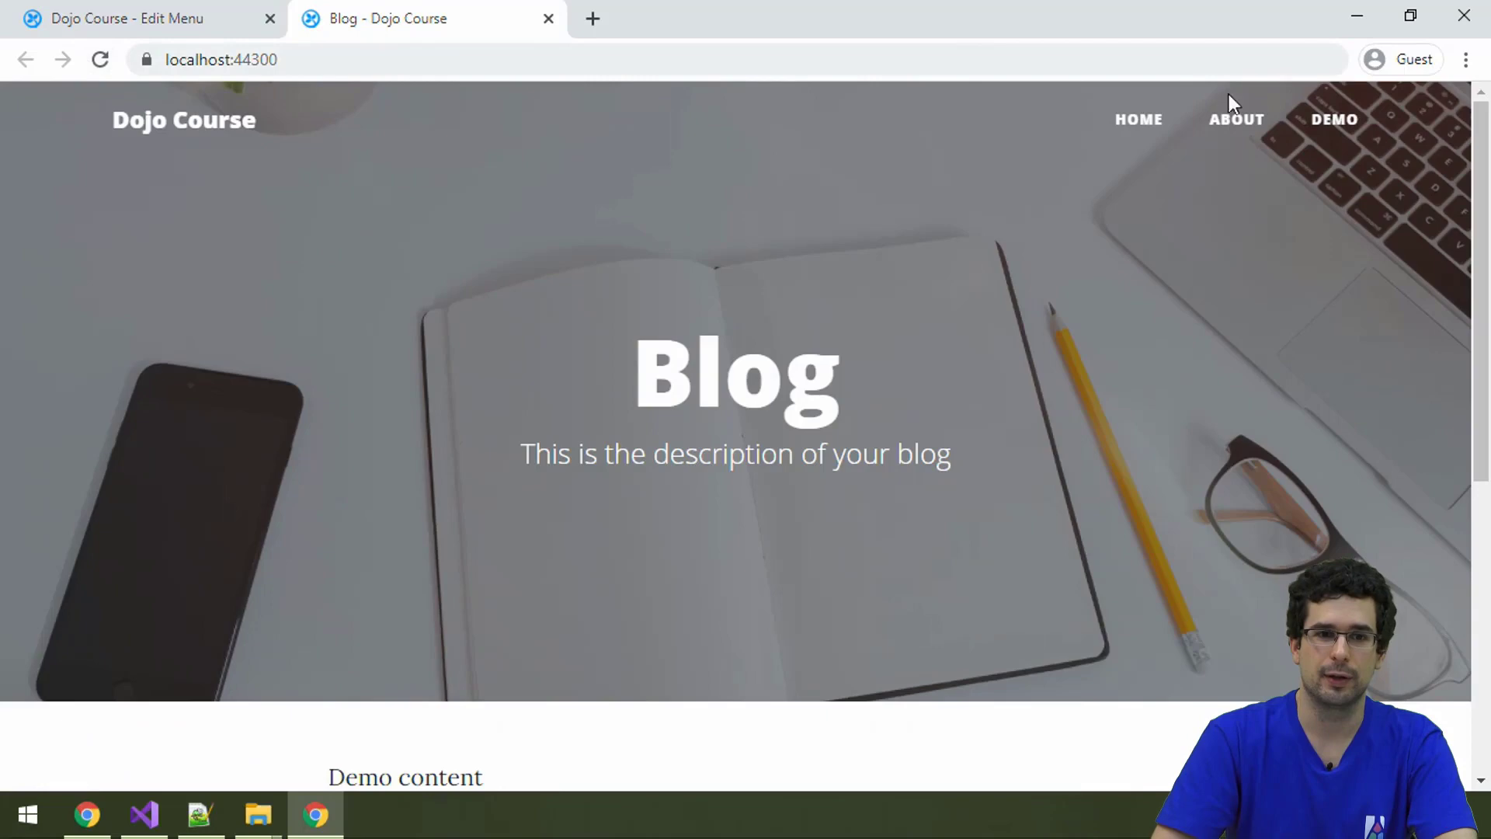
{"action": "left_click", "coordinate": [1336, 119]}
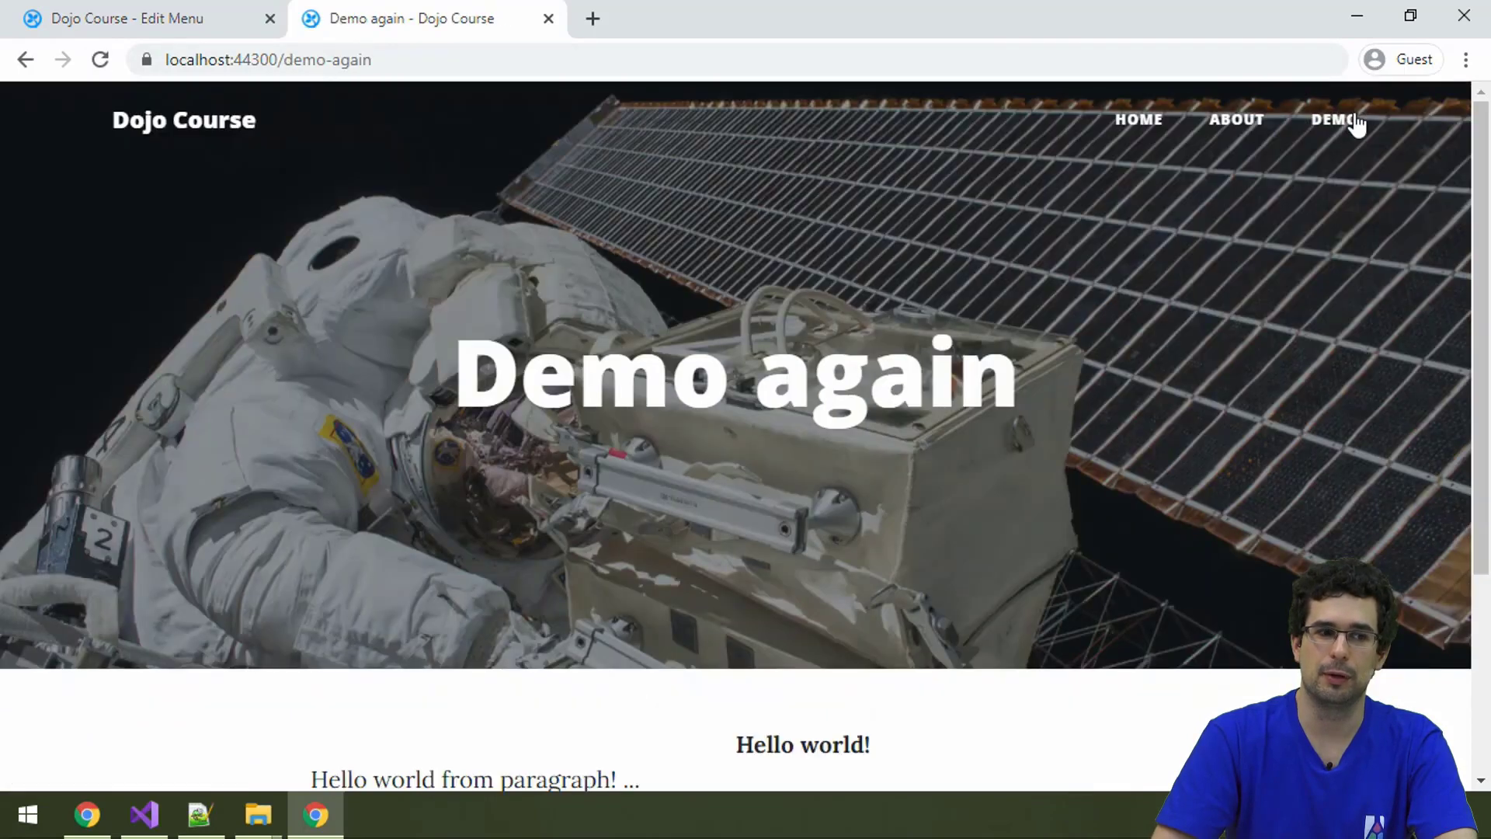
{"action": "mouse_move", "coordinate": [359, 152]}
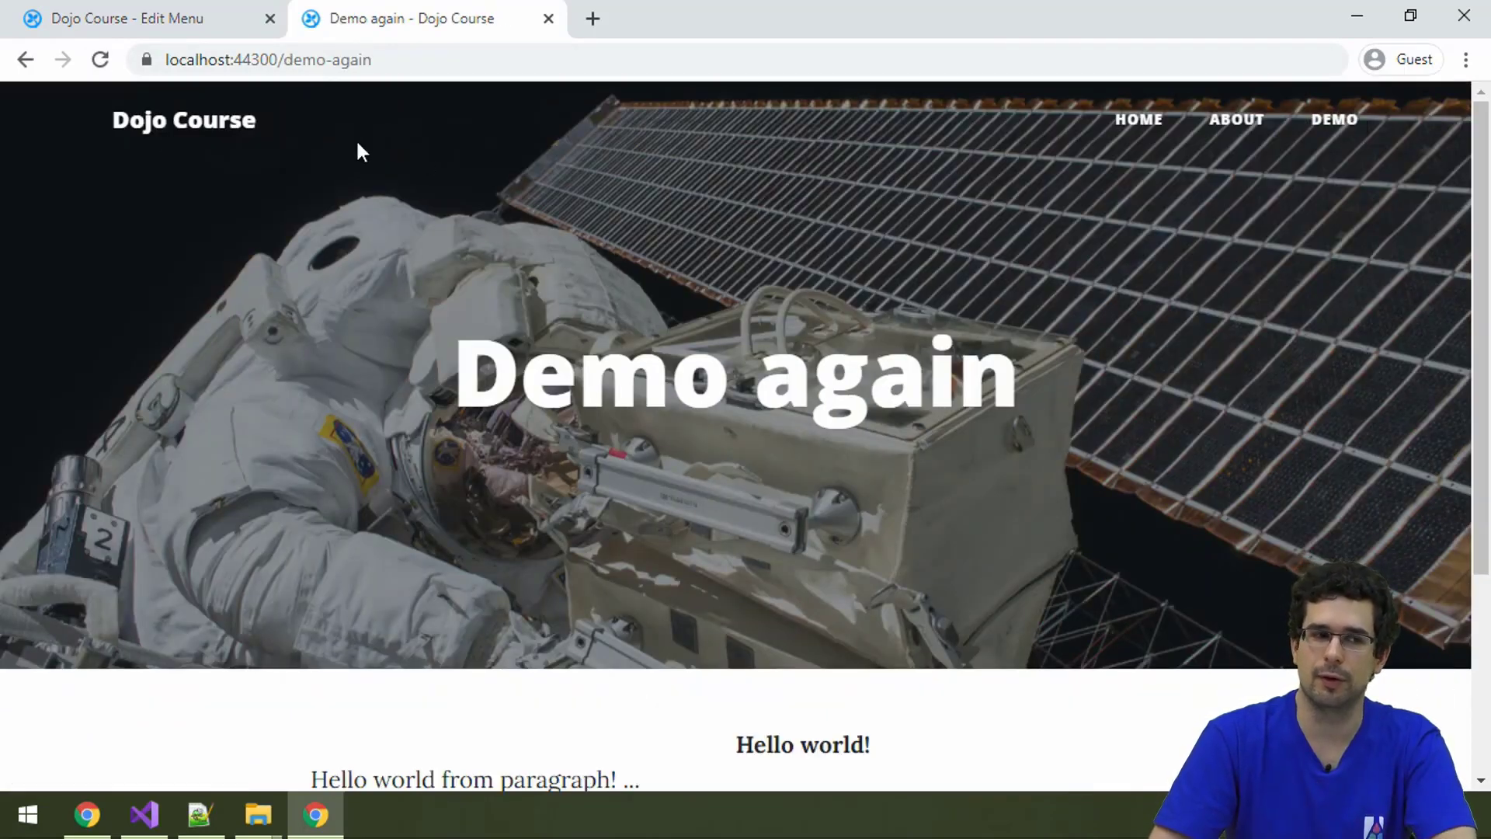
{"action": "mouse_move", "coordinate": [111, 12]}
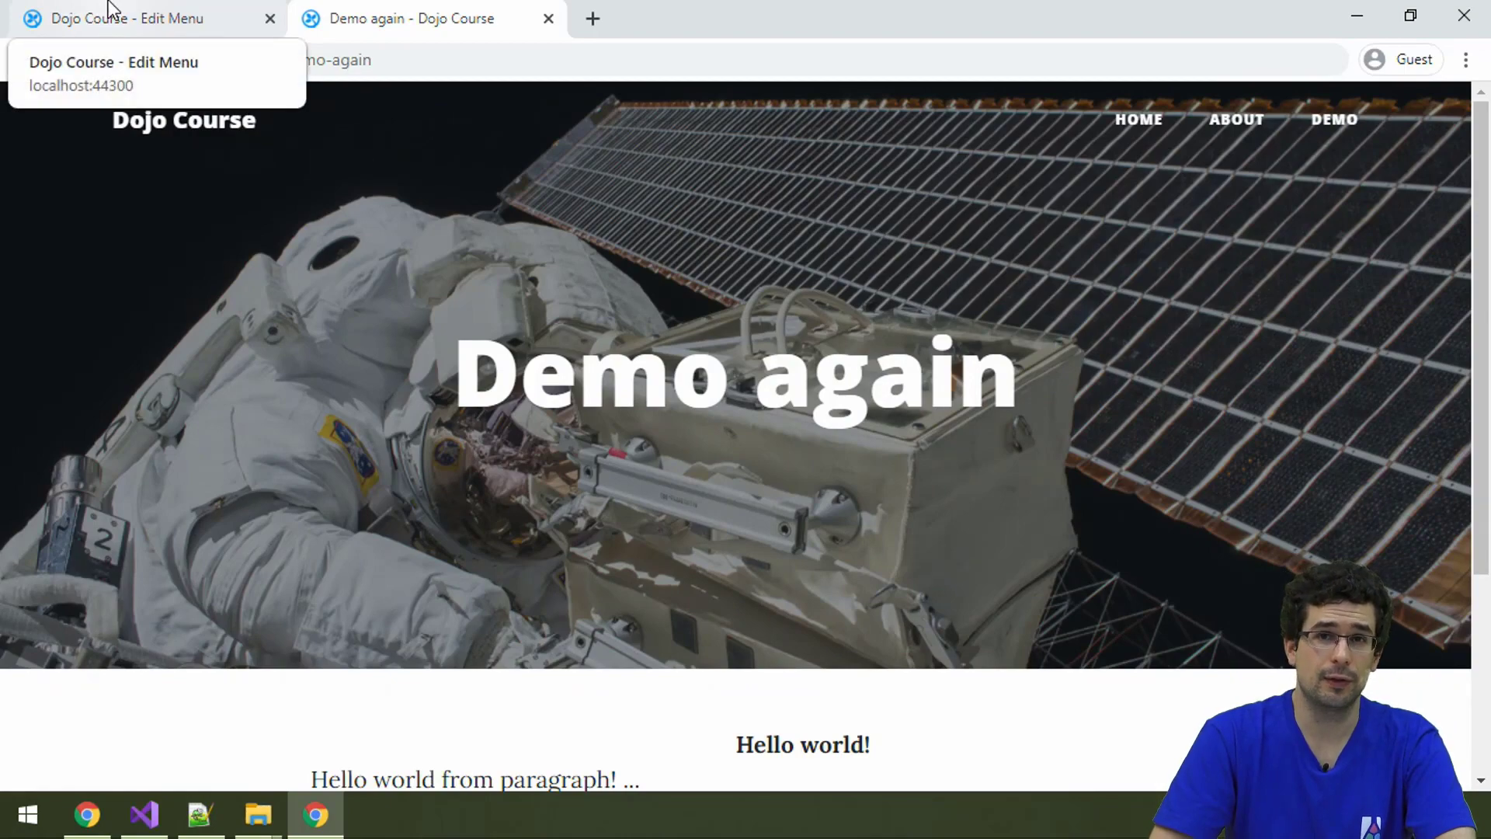
{"action": "left_click", "coordinate": [116, 18]}
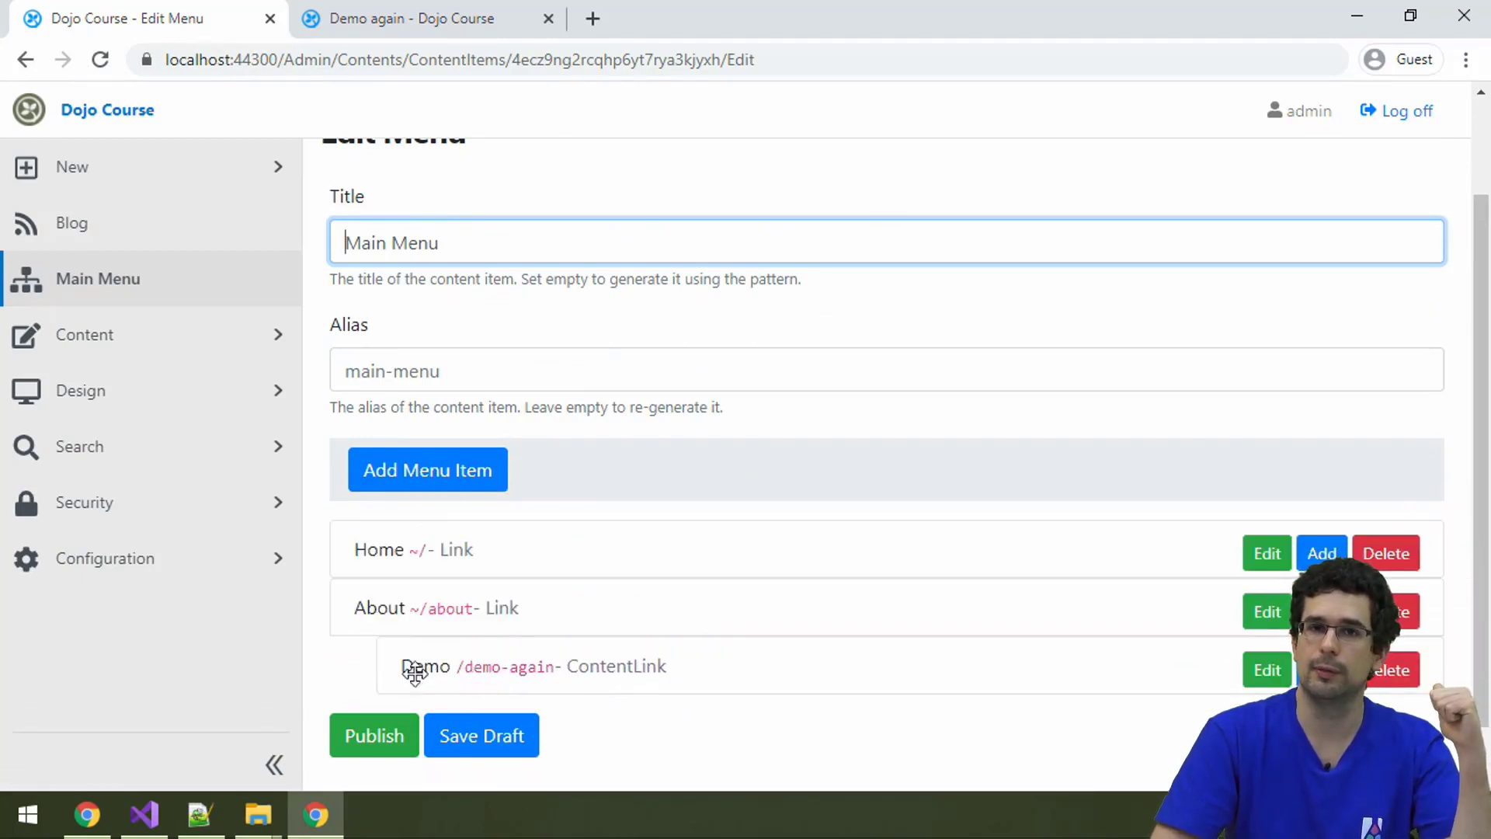
Step: Publish the Main Menu with Demo dragged beneath About as a nested item
{"action": "left_click", "coordinate": [372, 735]}
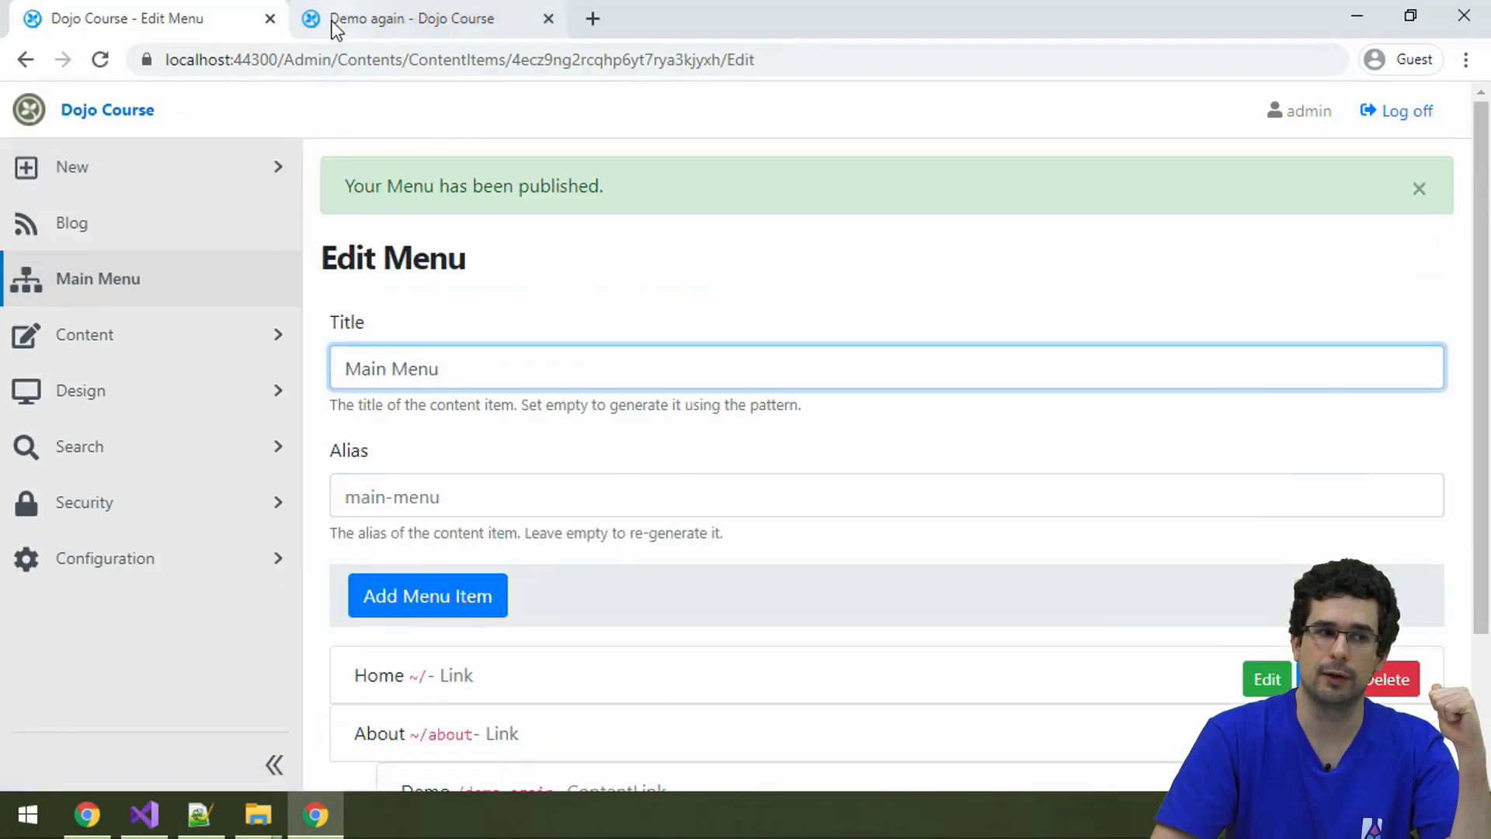
Step: Confirm on the blog that About's dropdown now contains Demo and no top-level Demo remains
{"action": "left_click", "coordinate": [399, 19]}
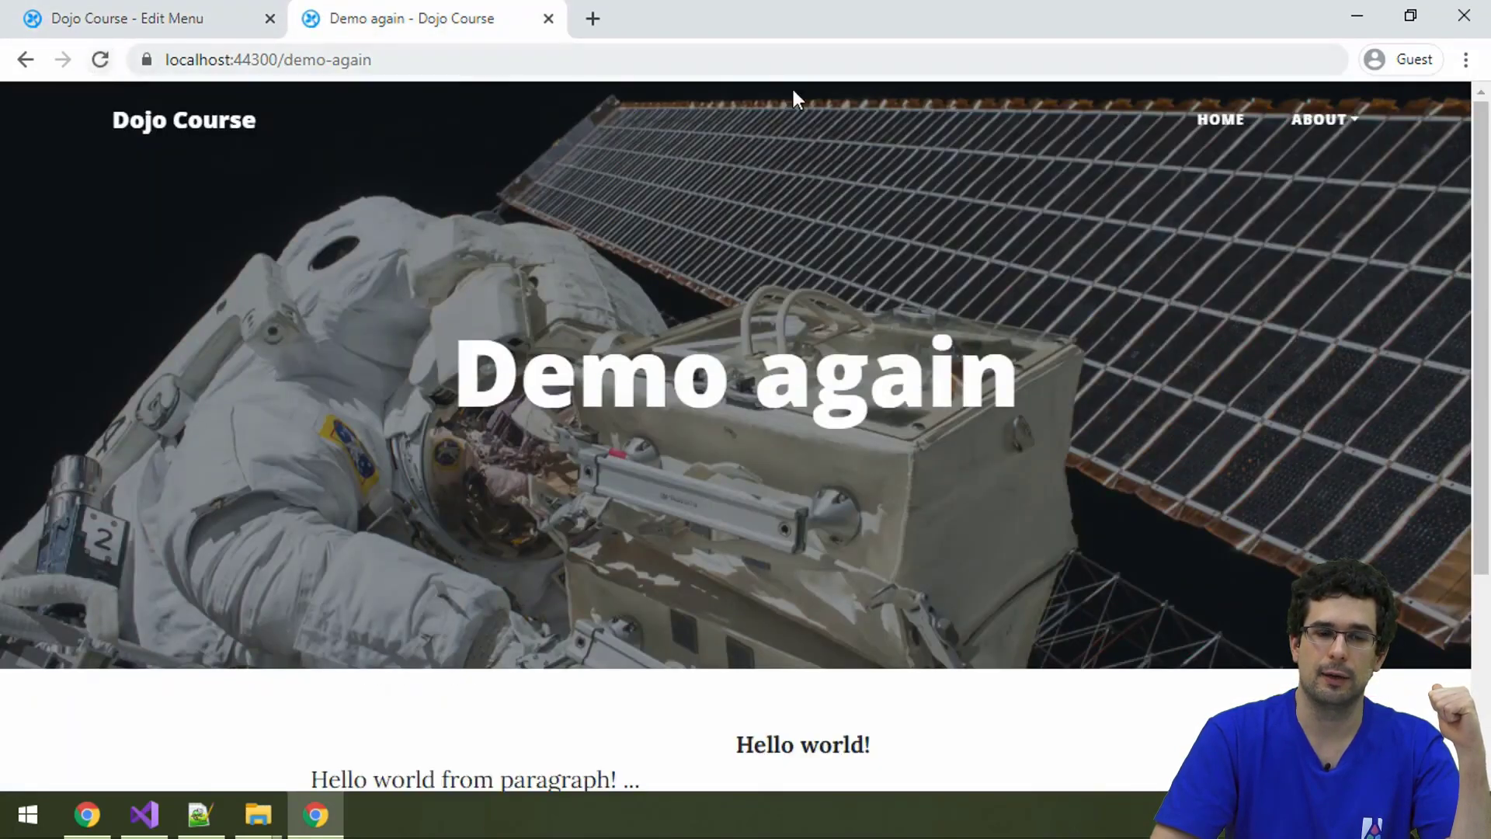
{"action": "left_click", "coordinate": [1320, 118]}
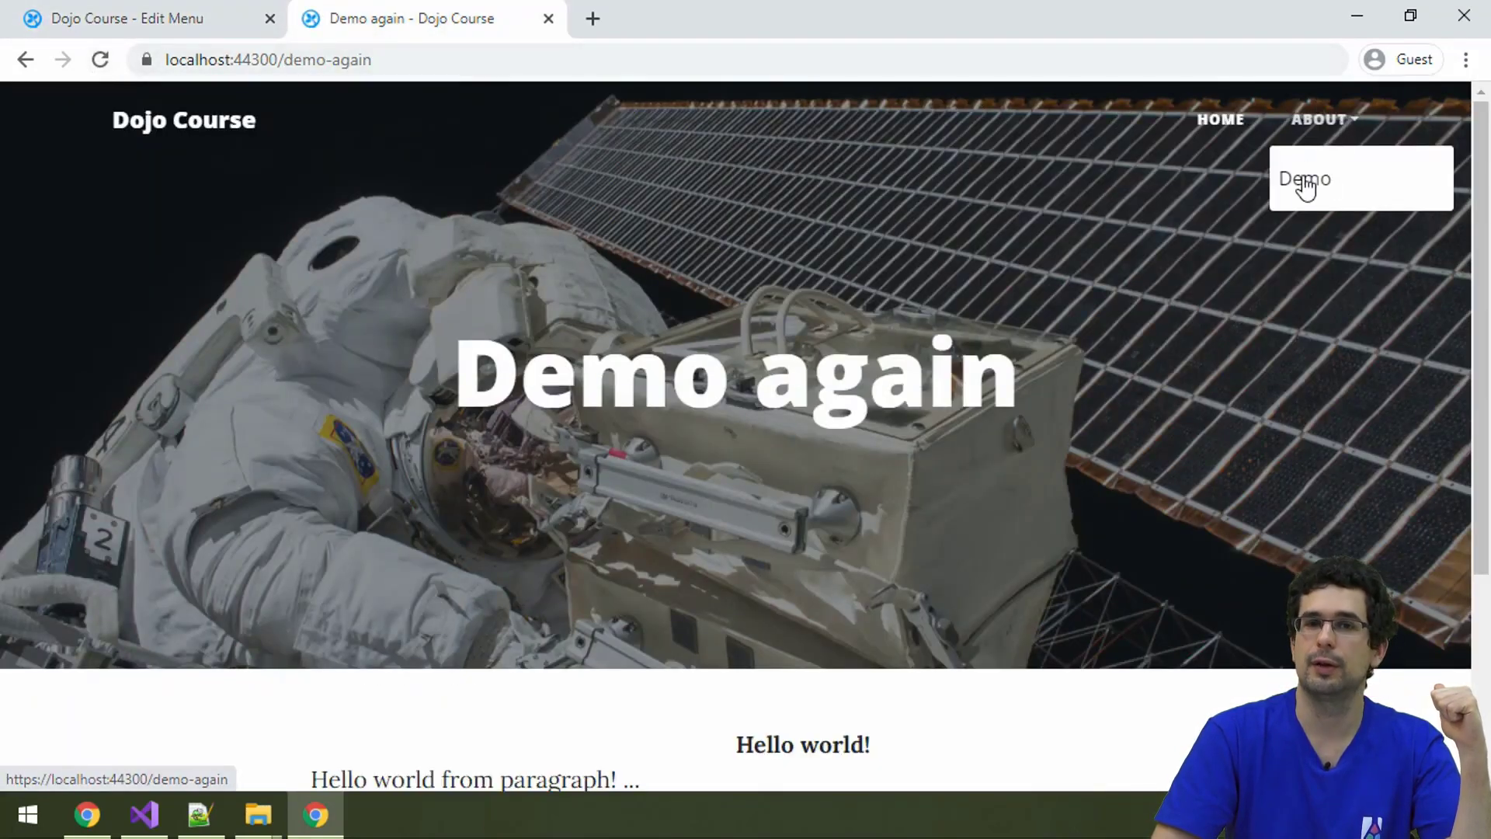
{"action": "mouse_move", "coordinate": [1286, 199]}
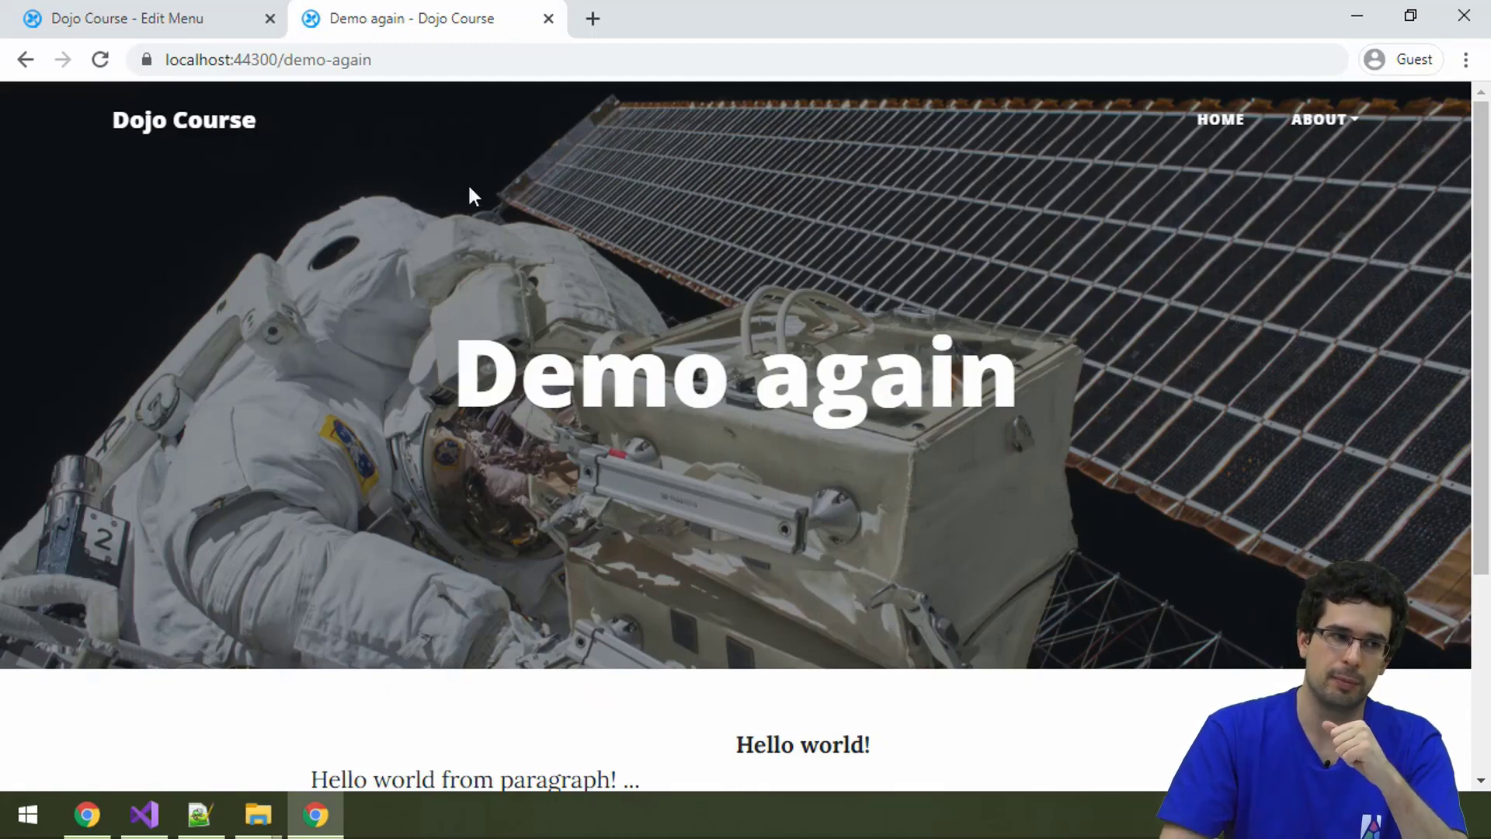
Step: Filter the Features list by 'menu' to show Admin Menu and Menu enabled
{"action": "left_click", "coordinate": [124, 19]}
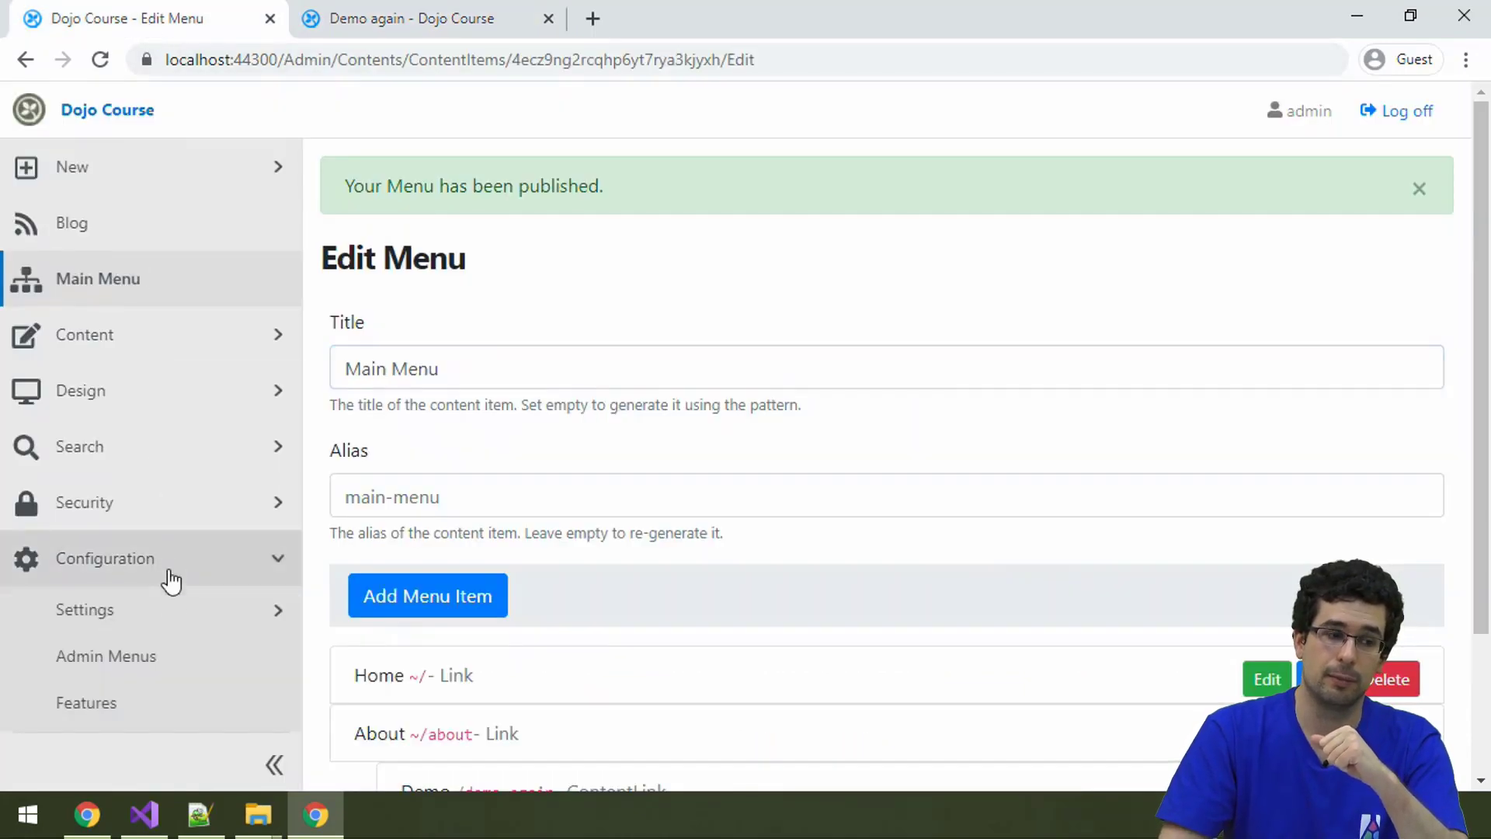
{"action": "left_click", "coordinate": [85, 703]}
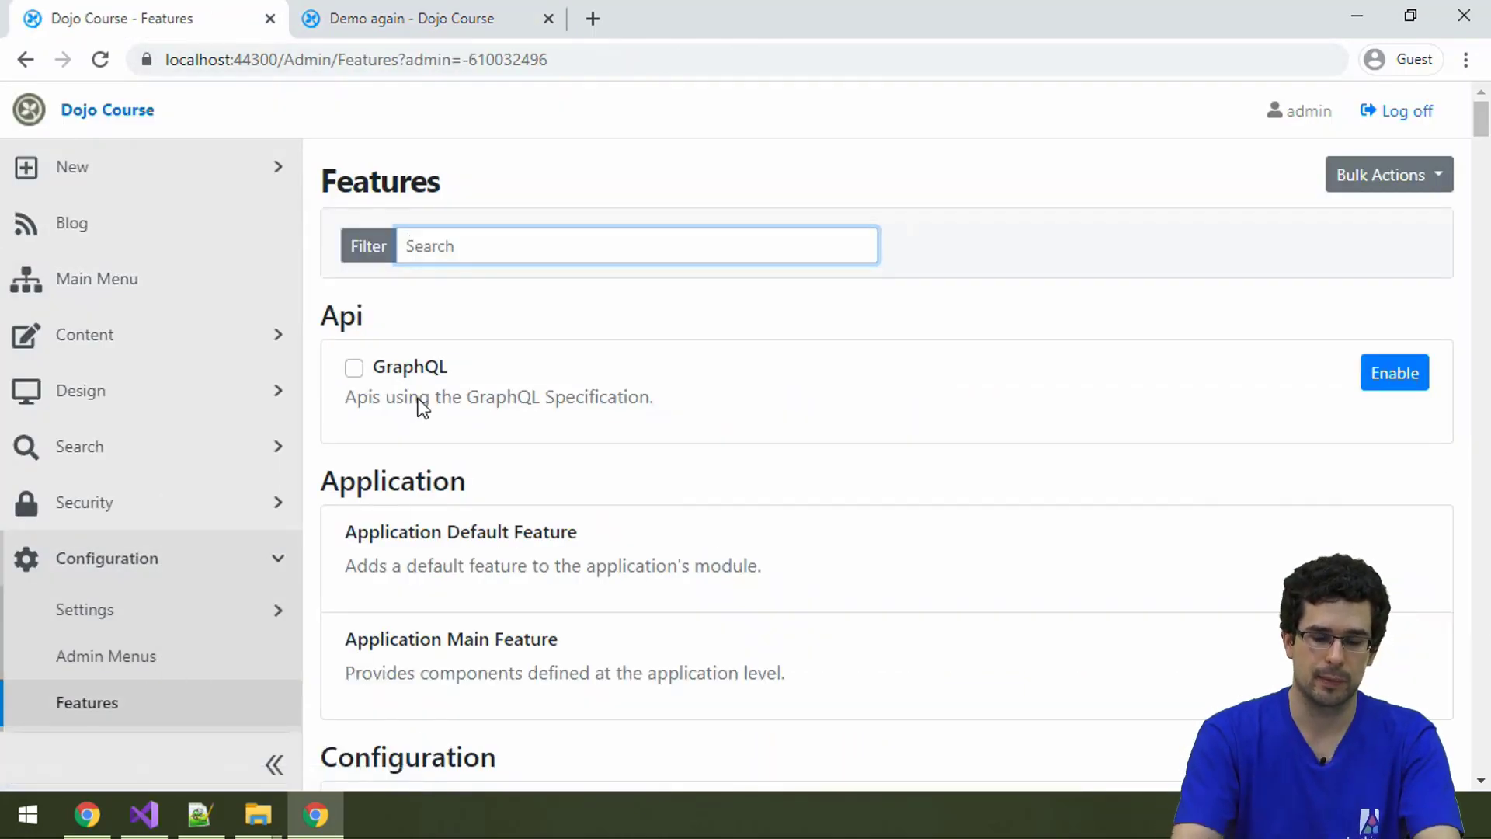
{"action": "type", "text": "menu"}
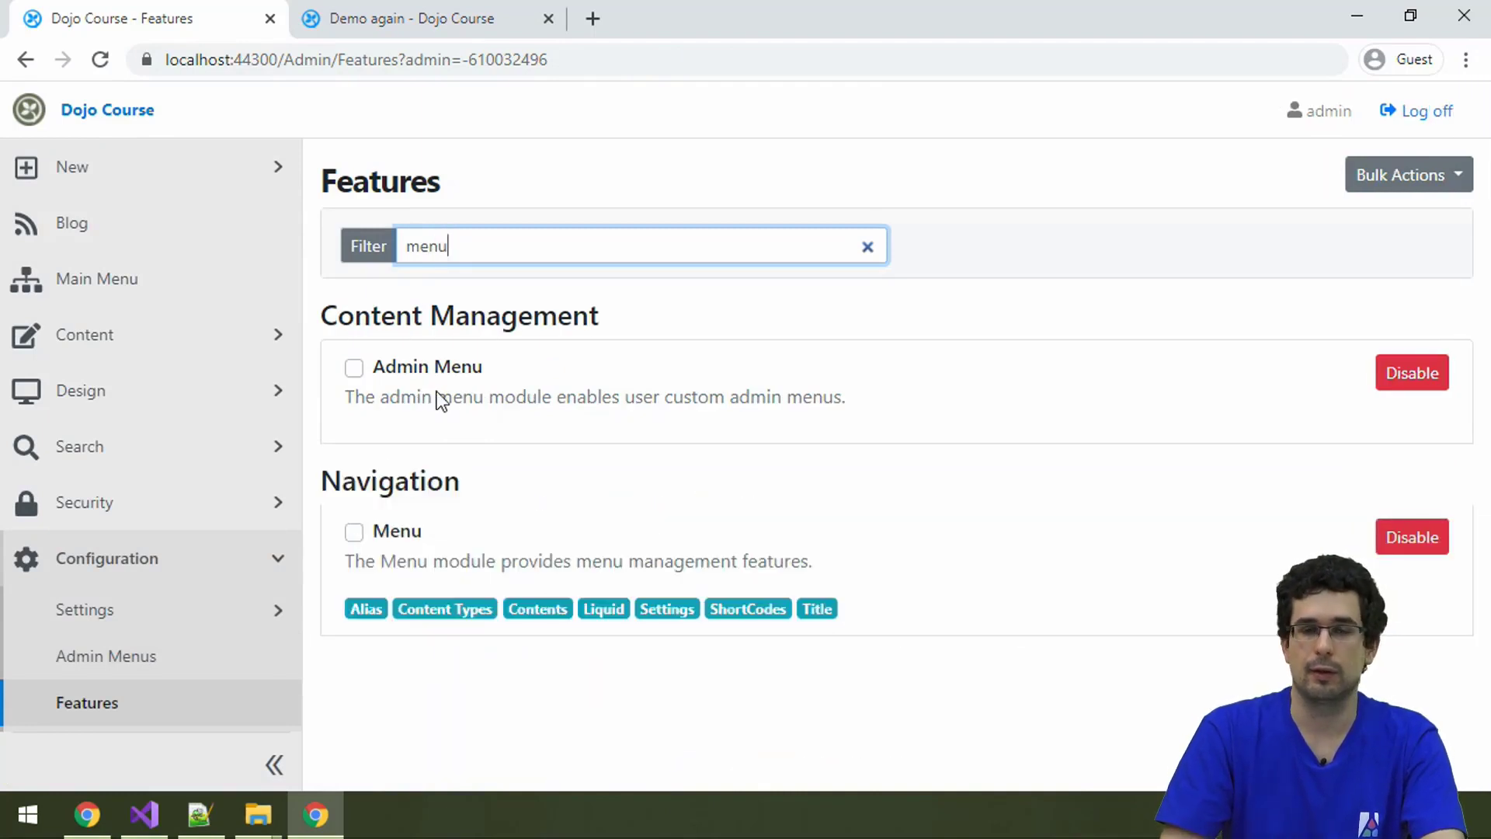
{"action": "mouse_move", "coordinate": [448, 401]}
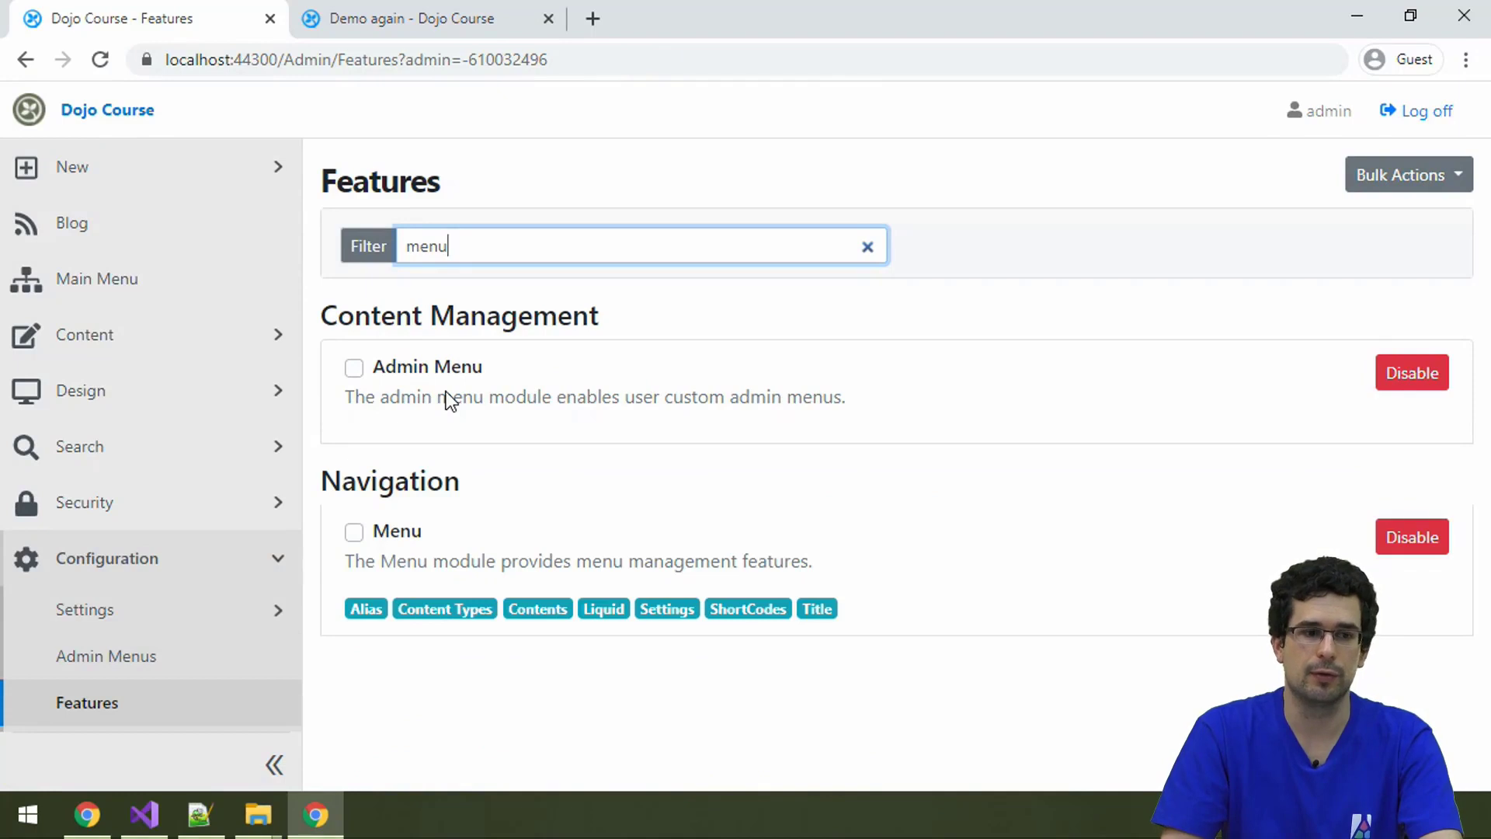
{"action": "mouse_move", "coordinate": [438, 581]}
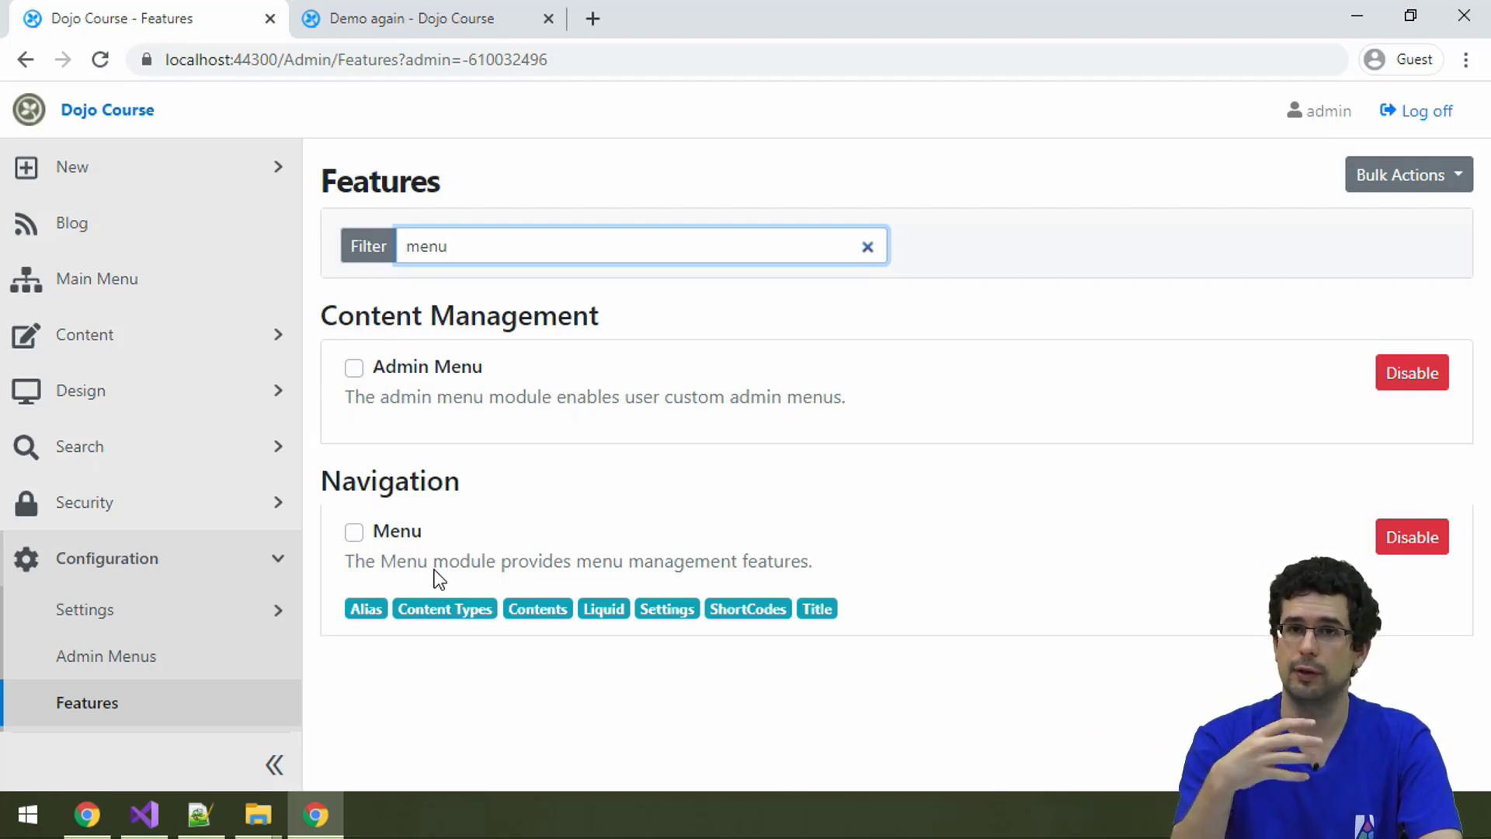
Step: Show the About dropdown with its Demo entry on the Dojo Course blog
{"action": "left_click", "coordinate": [416, 19]}
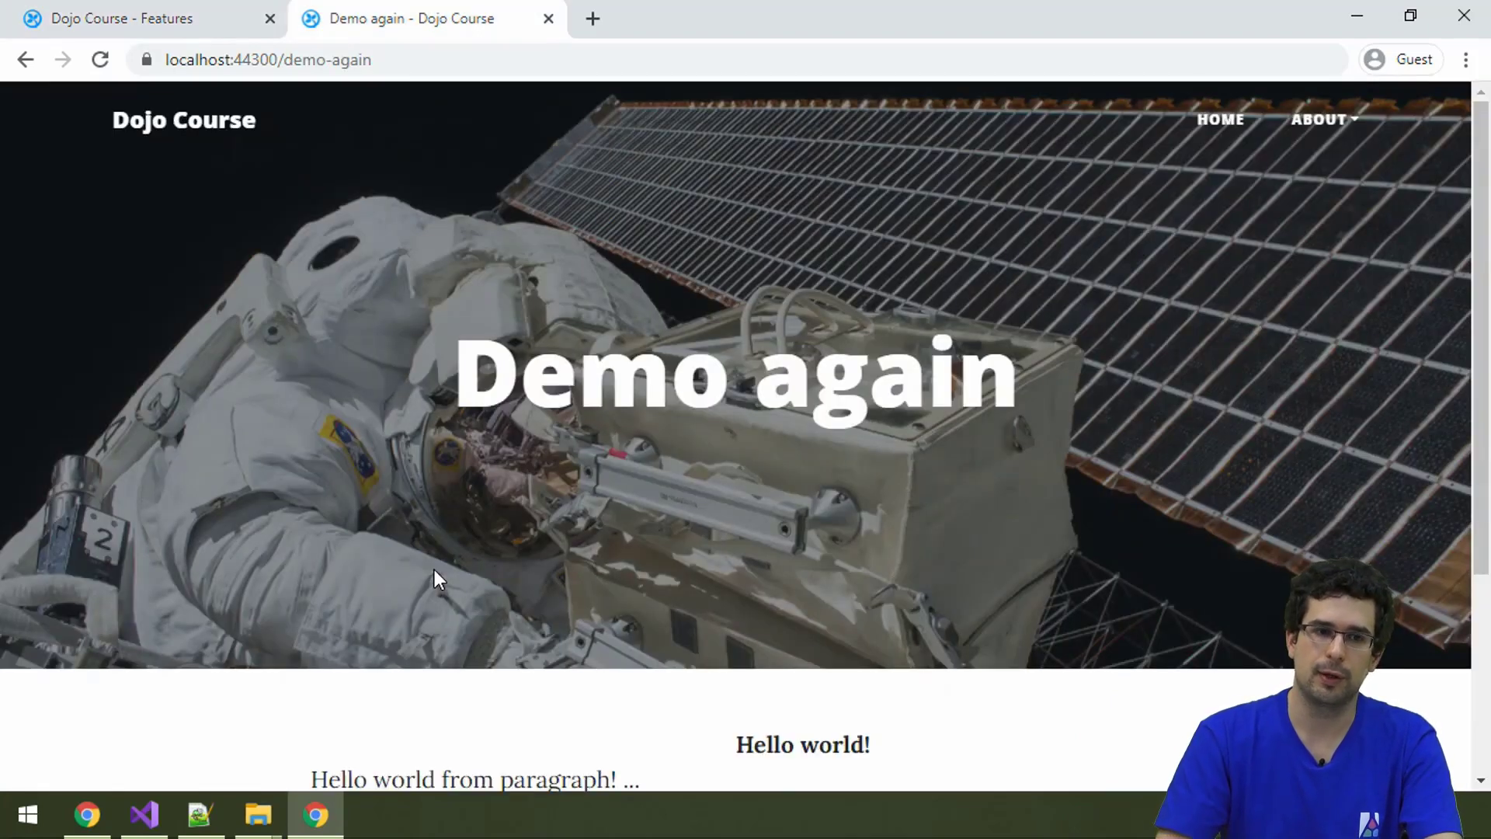
{"action": "mouse_move", "coordinate": [1348, 124]}
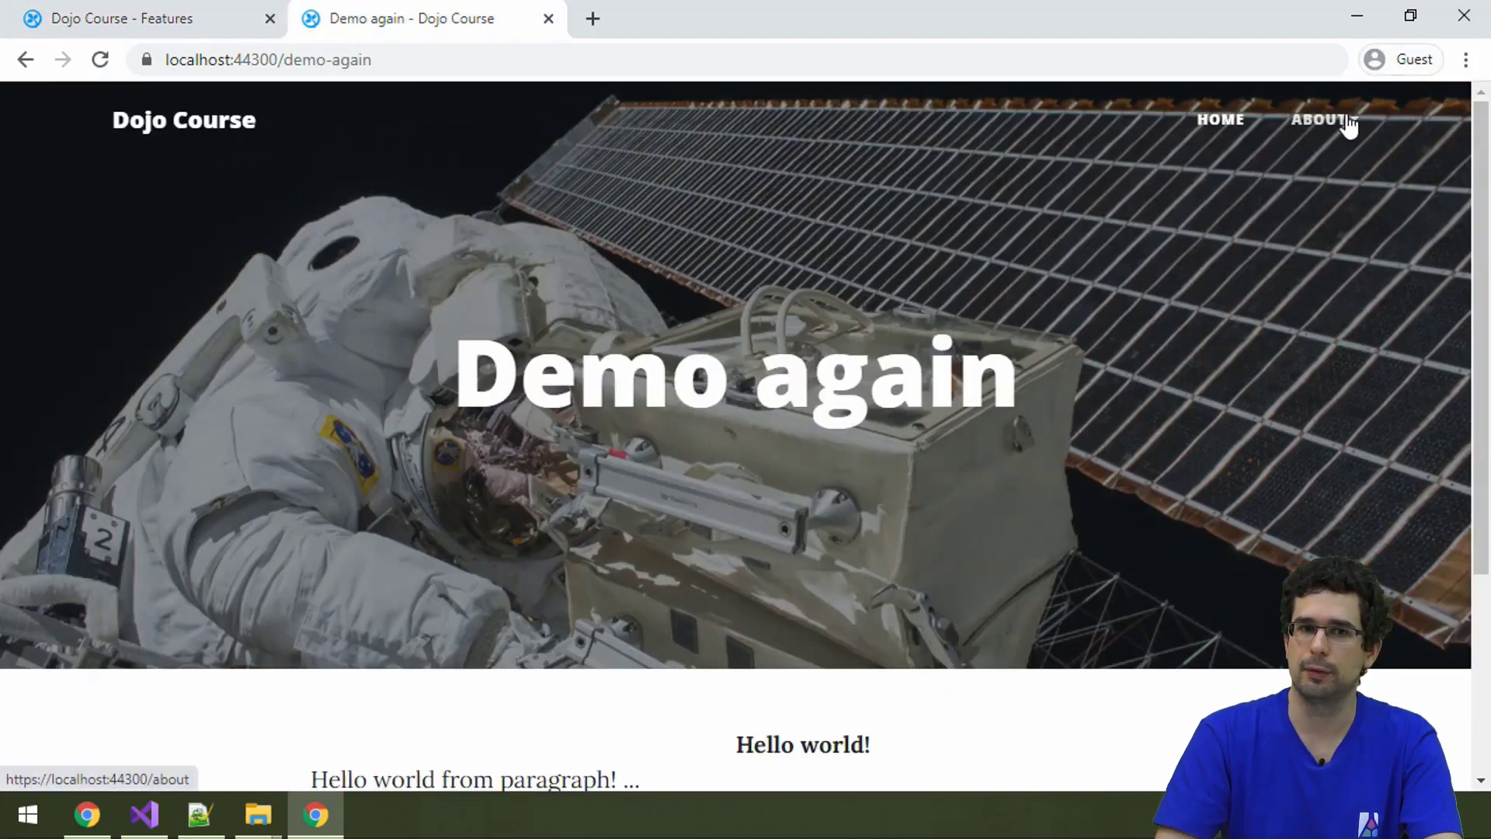
{"action": "left_click", "coordinate": [1320, 118]}
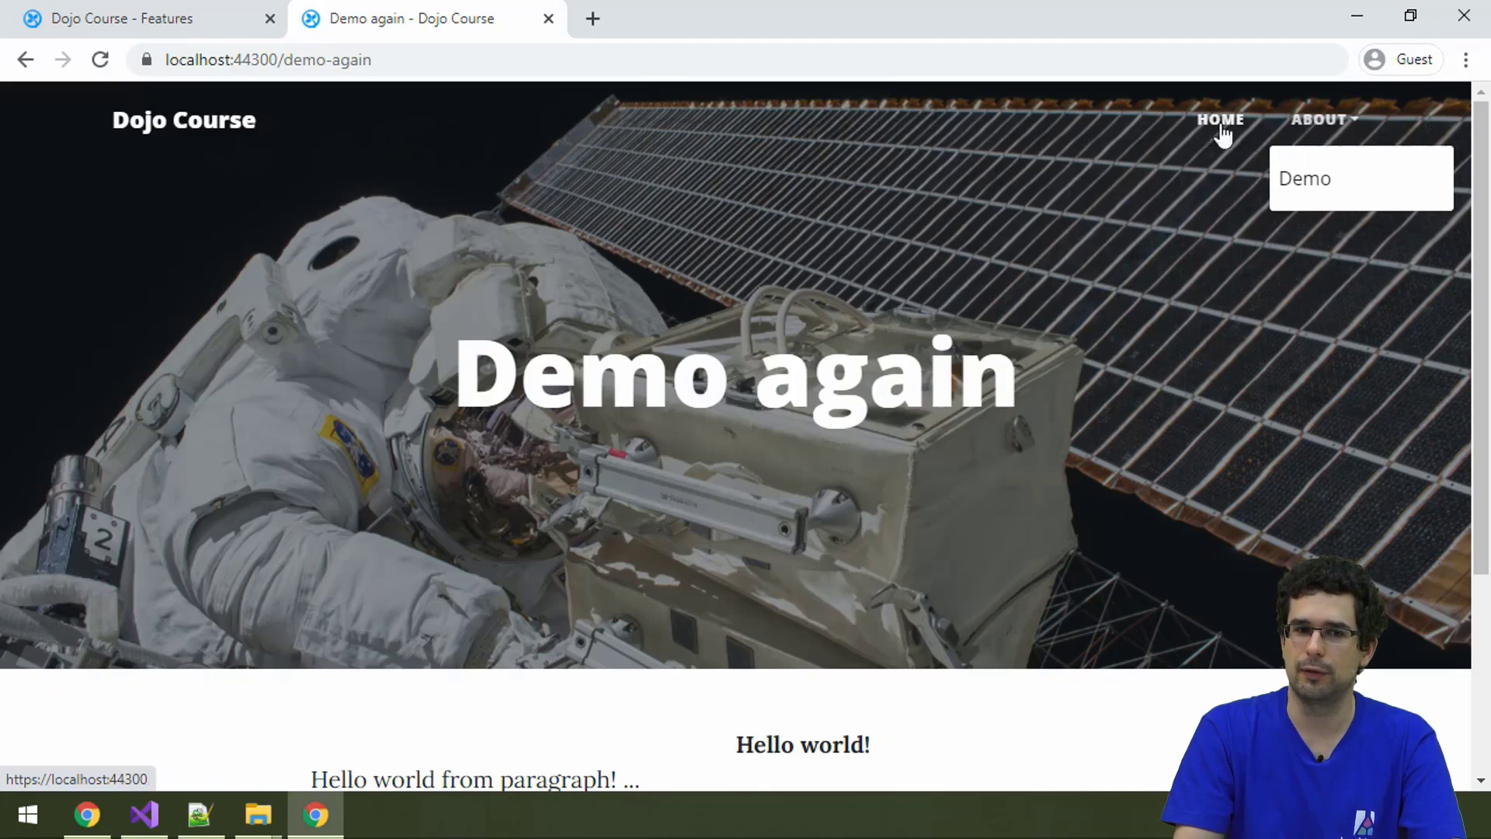
{"action": "mouse_move", "coordinate": [1311, 221]}
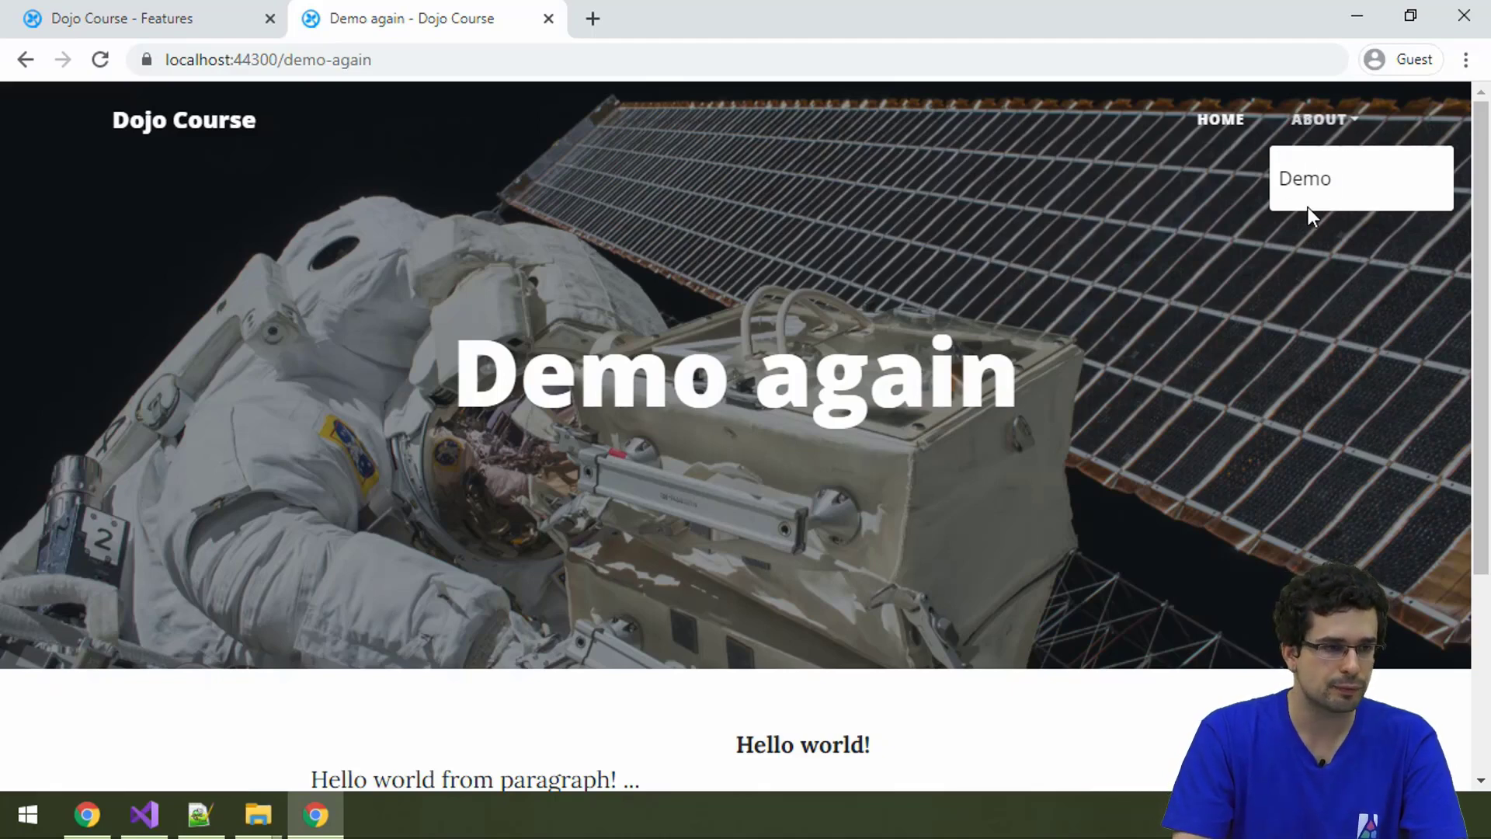